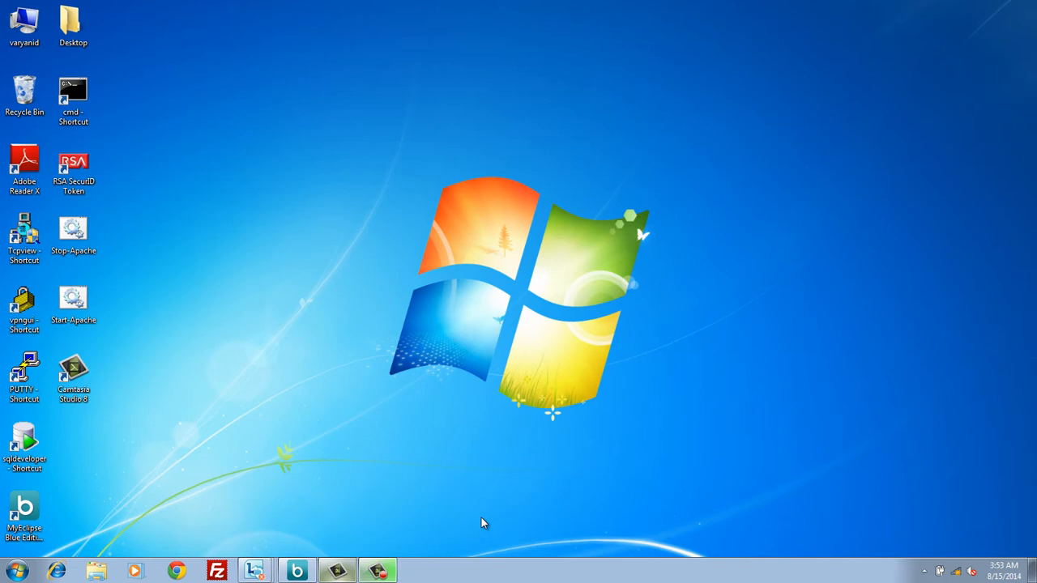
From the Start menu, bring up the Computer entry's context menu showing Properties.
left_click(12, 570)
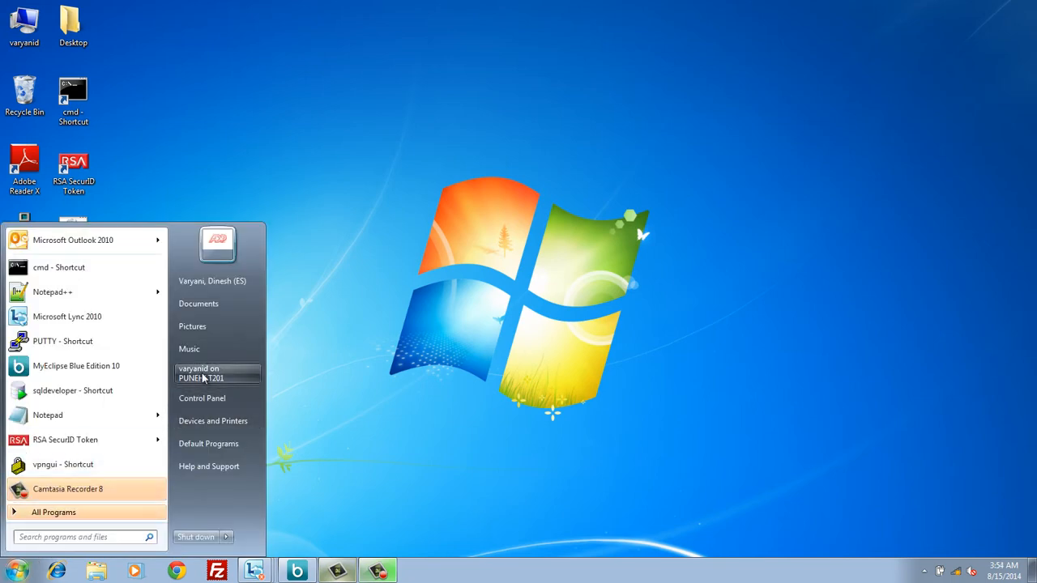
right_click(217, 373)
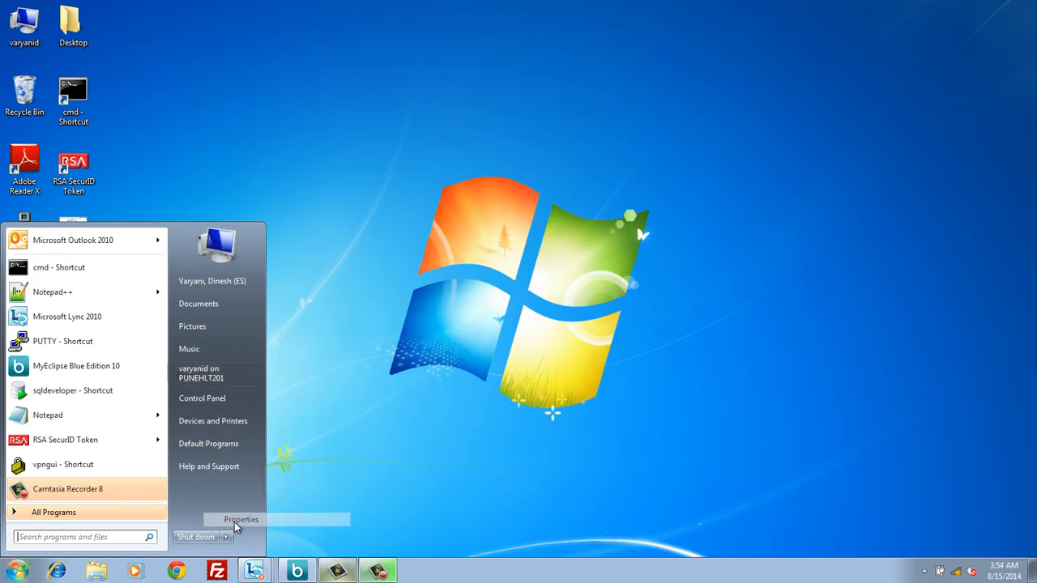
Open Environment Variables via Advanced system settings and select the JAVA_HOME and M2 entries.
left_click(240, 519)
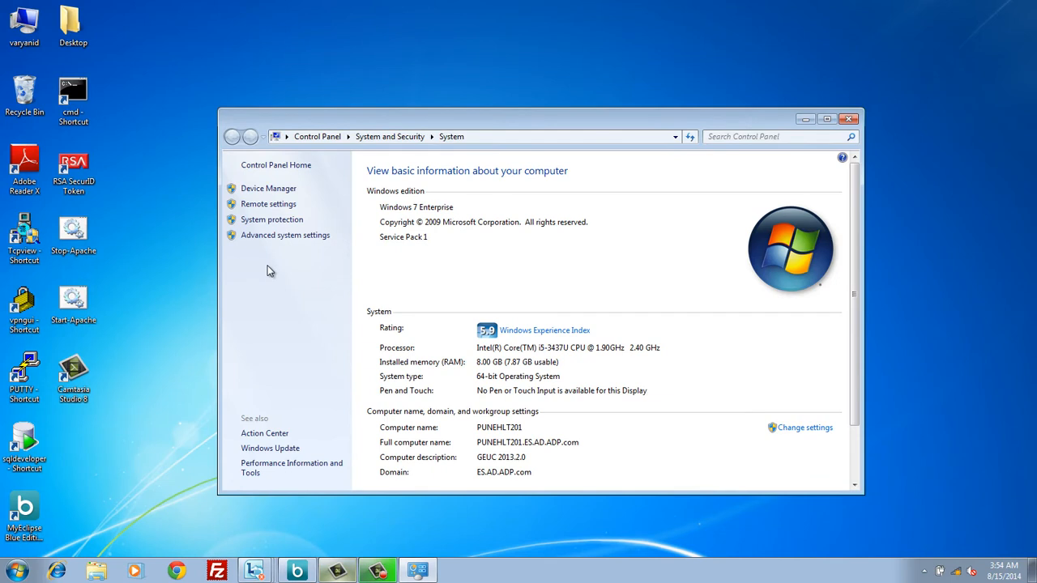
mouse_move(285, 234)
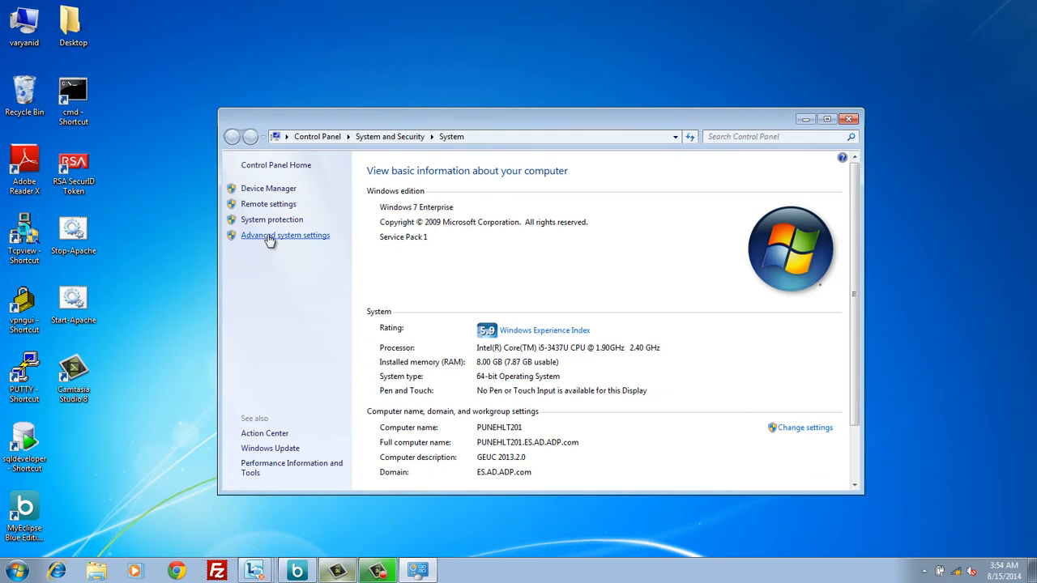
left_click(284, 235)
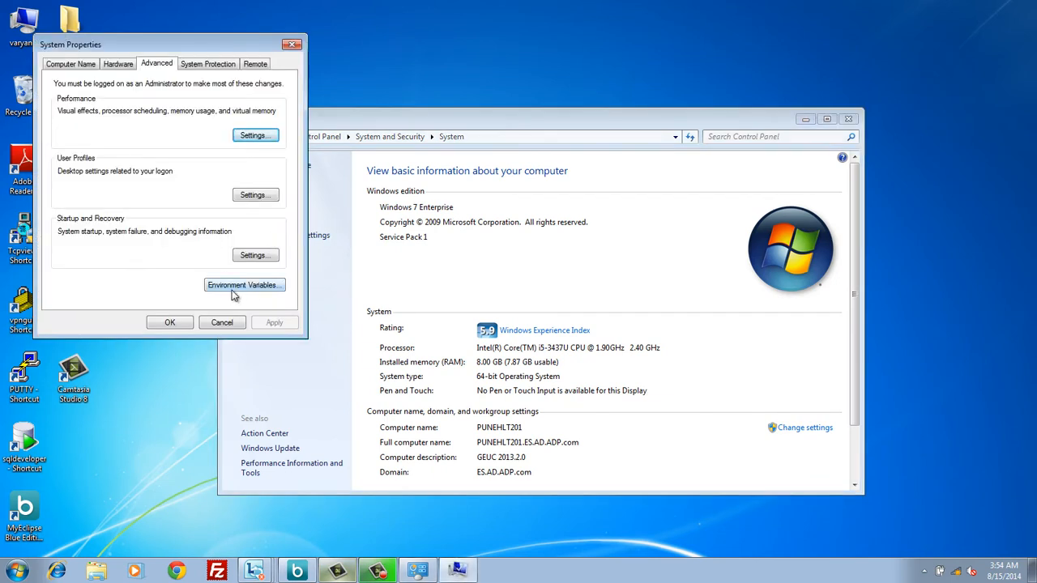
mouse_move(157, 73)
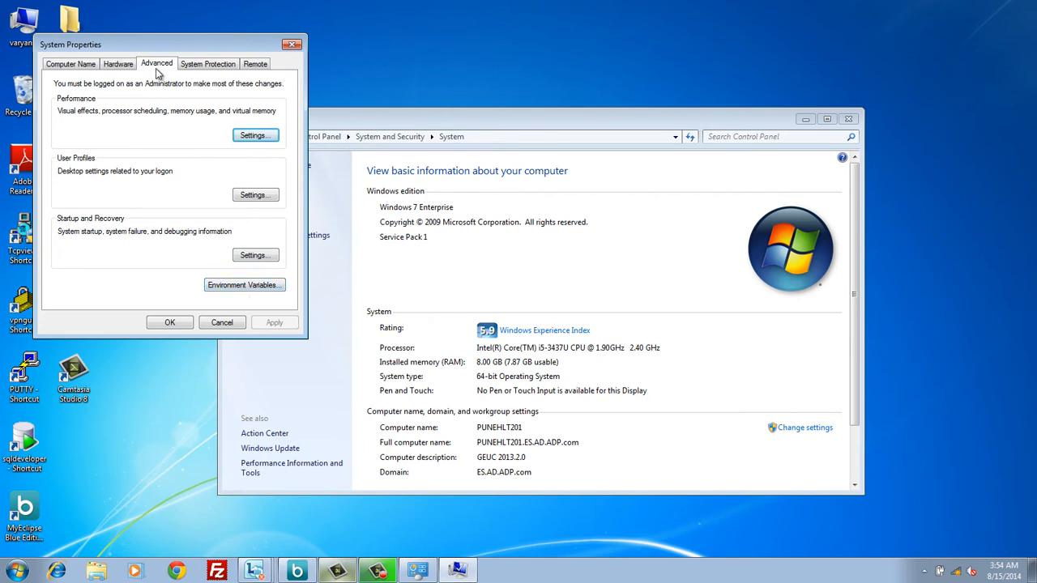
left_click(244, 284)
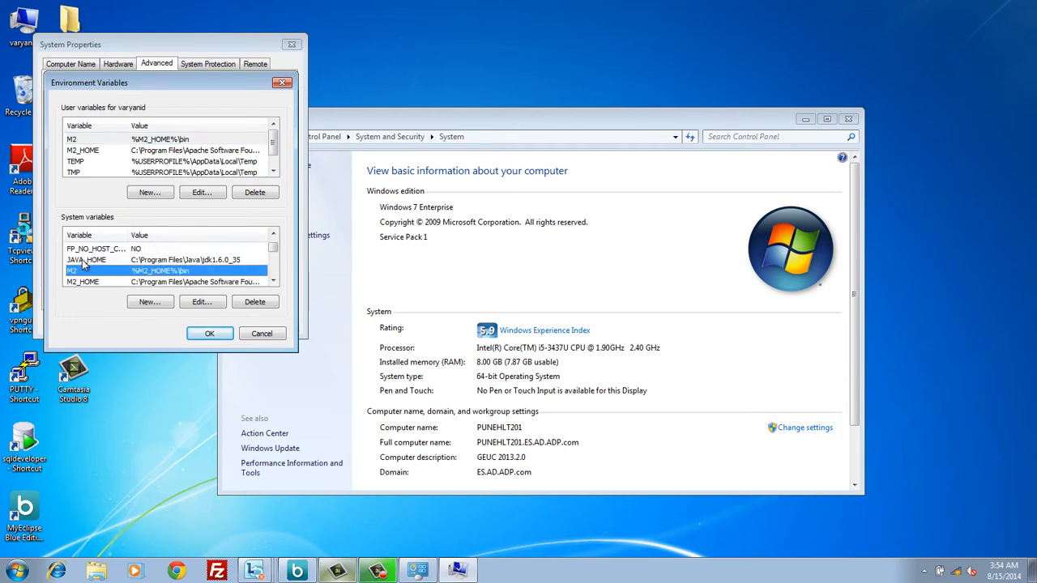
left_click(85, 259)
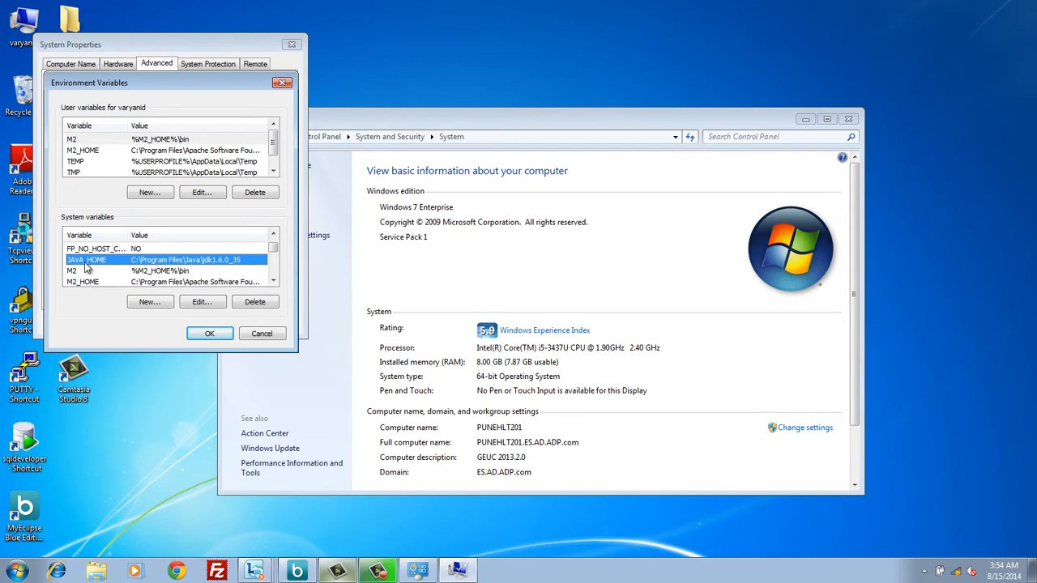
left_click(85, 270)
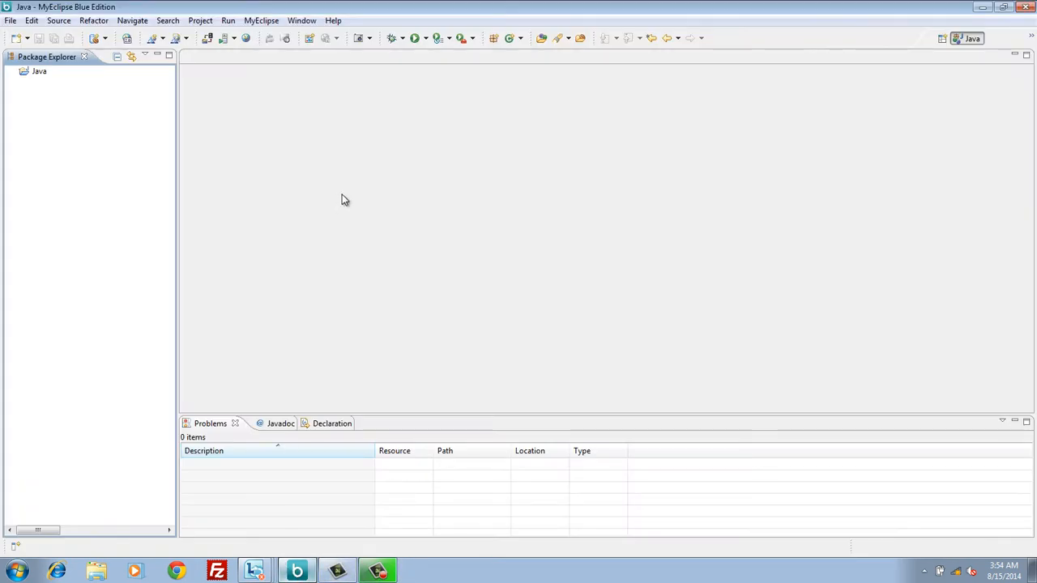
mouse_move(52, 88)
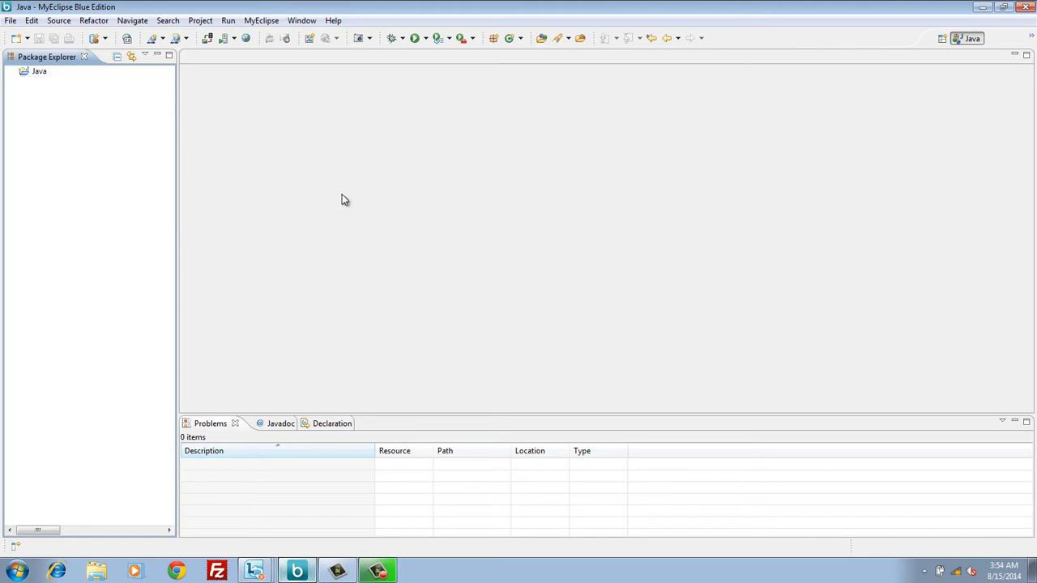
Select the Java project in Package Explorer and show its context menu.
left_click(39, 71)
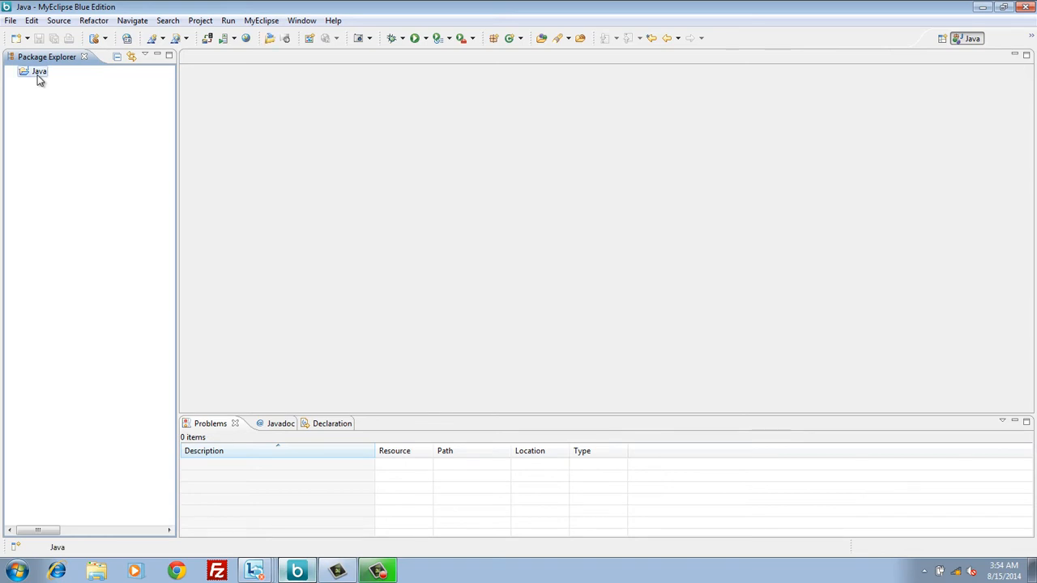
right_click(39, 71)
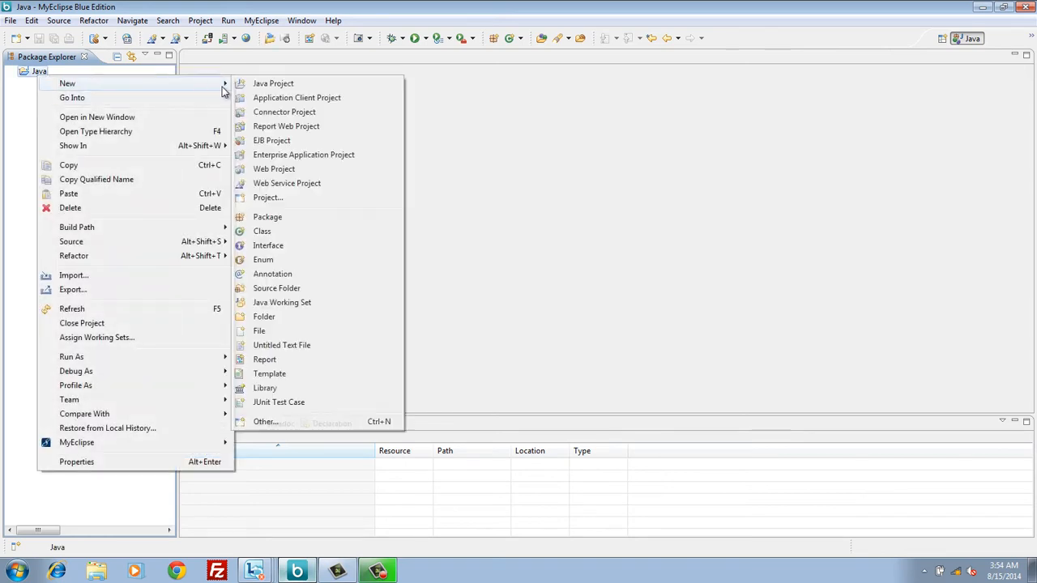
mouse_move(262, 231)
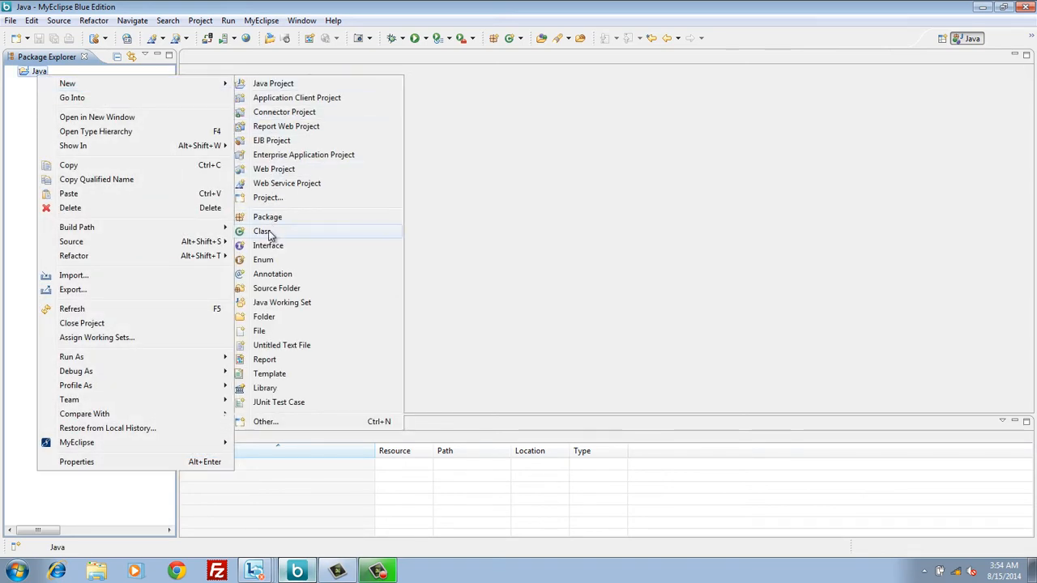
Create class EnvironmentVariables with a generated public static void main stub.
left_click(262, 230)
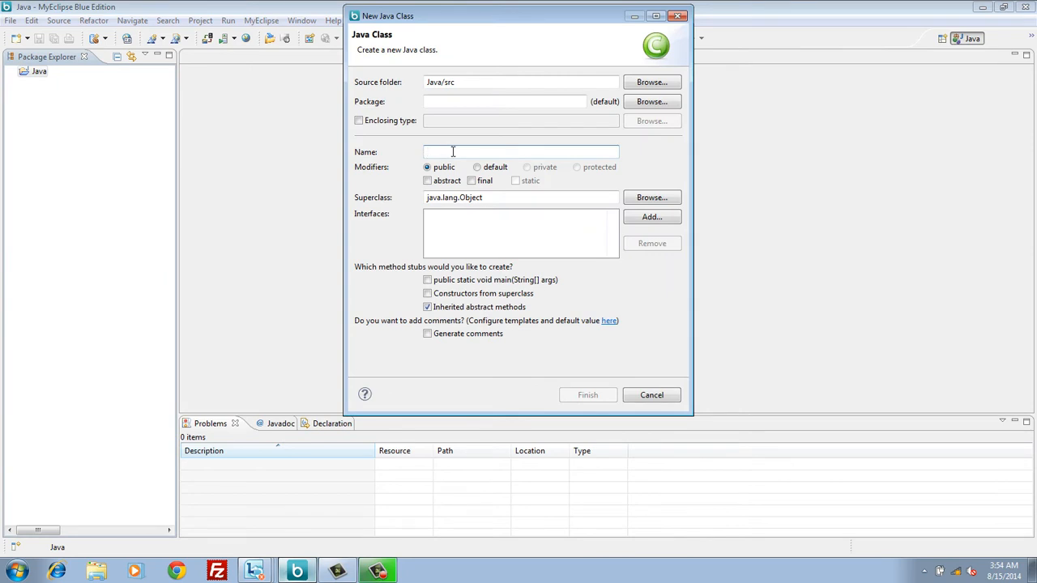
type("Enviro")
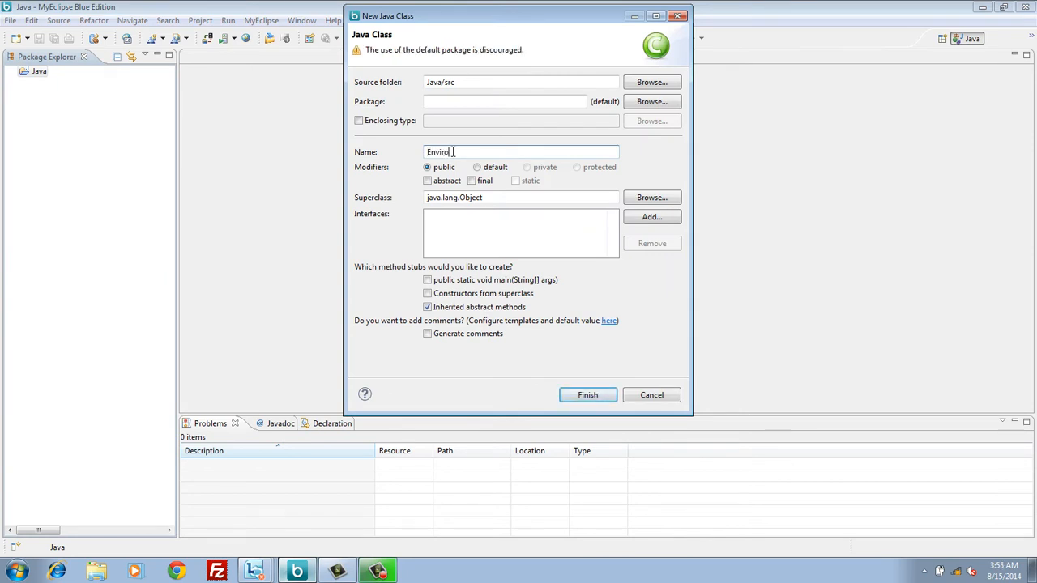
type("nvironmentVariables")
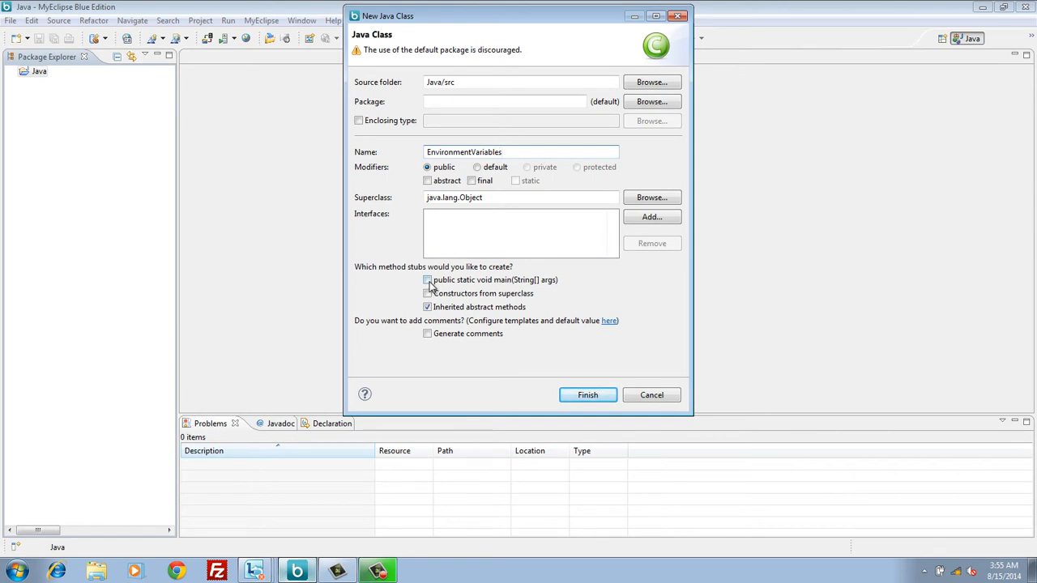
left_click(427, 280)
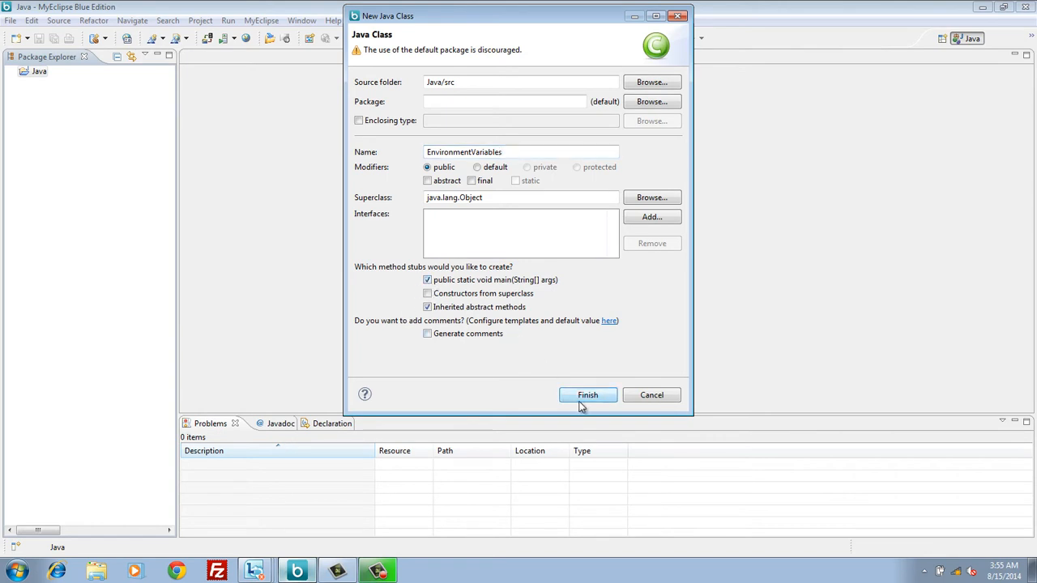
left_click(588, 394)
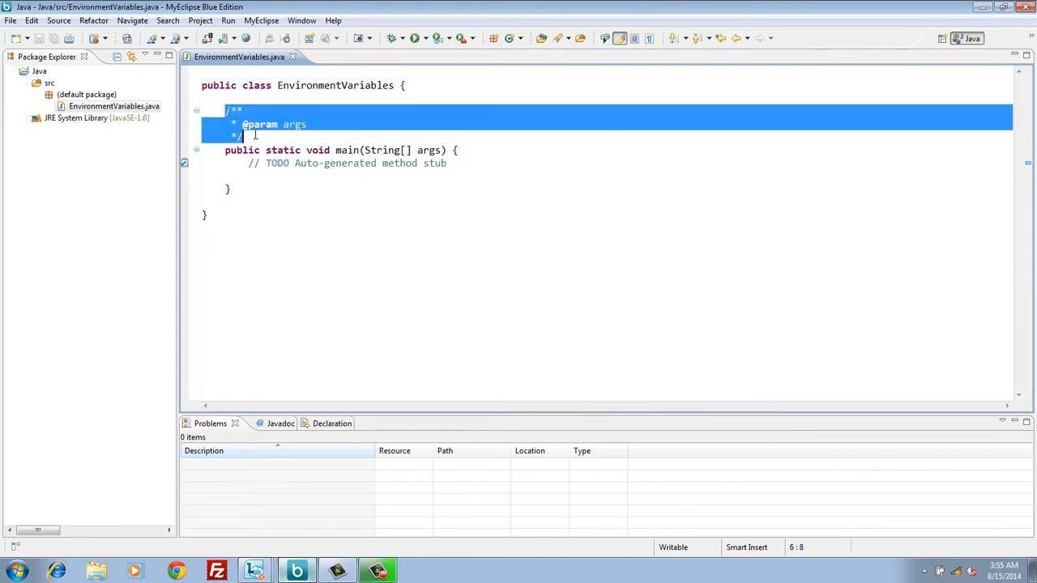
Delete the Javadoc and TODO comments and write String path = System.getenv("Path").
key("Delete")
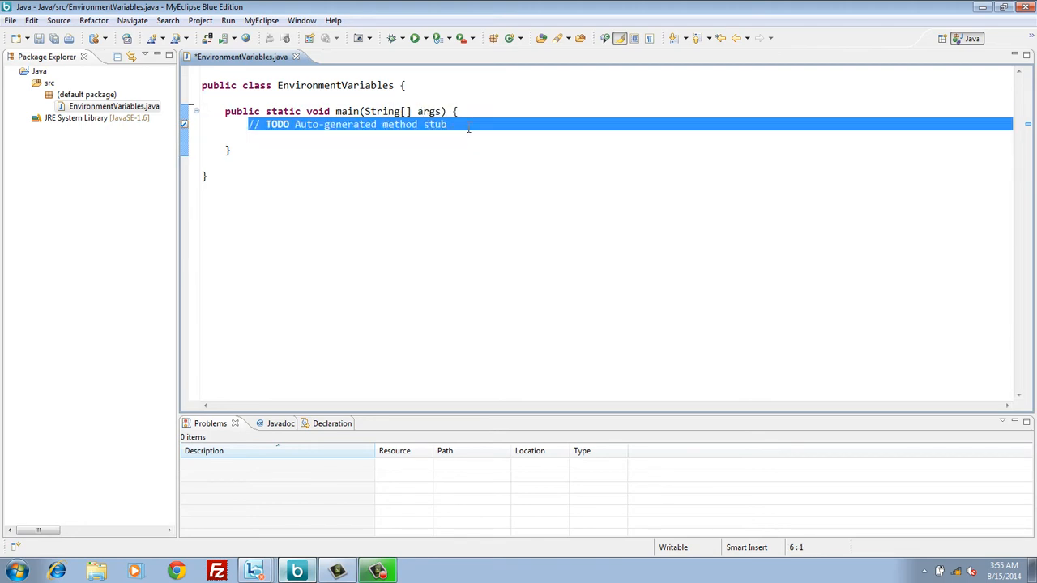
key("Delete")
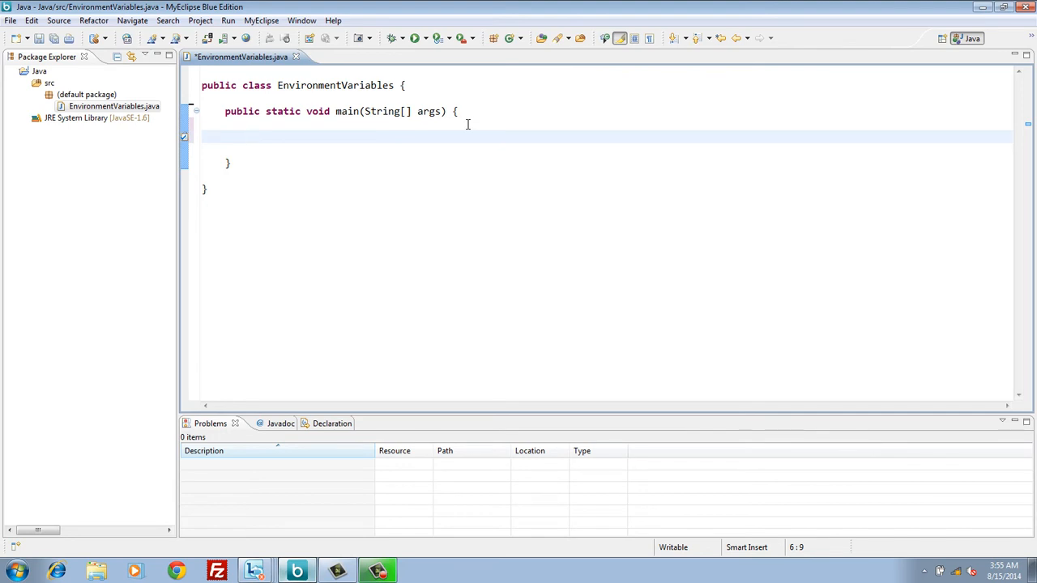
type("String")
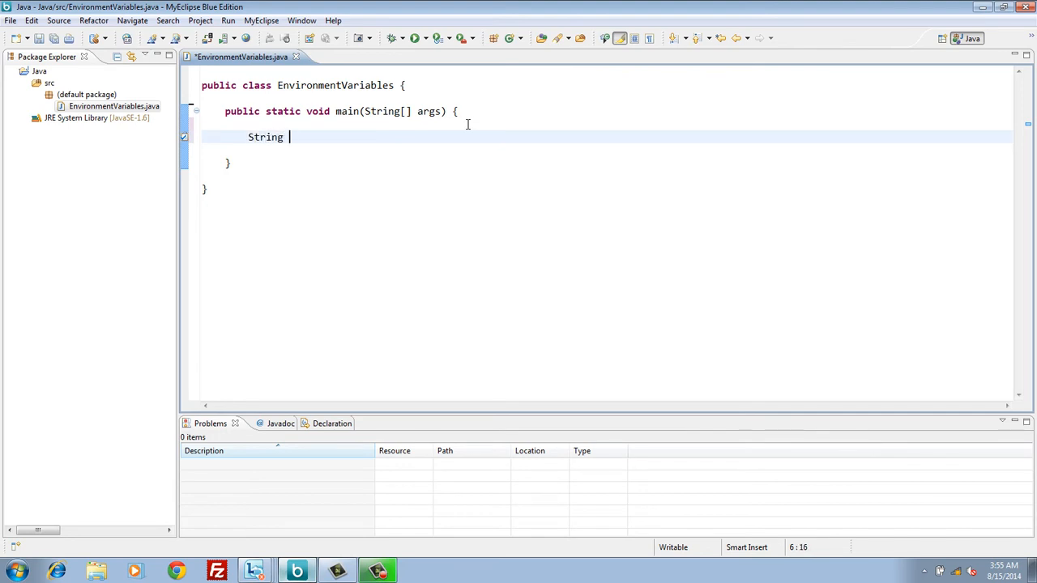
type("path")
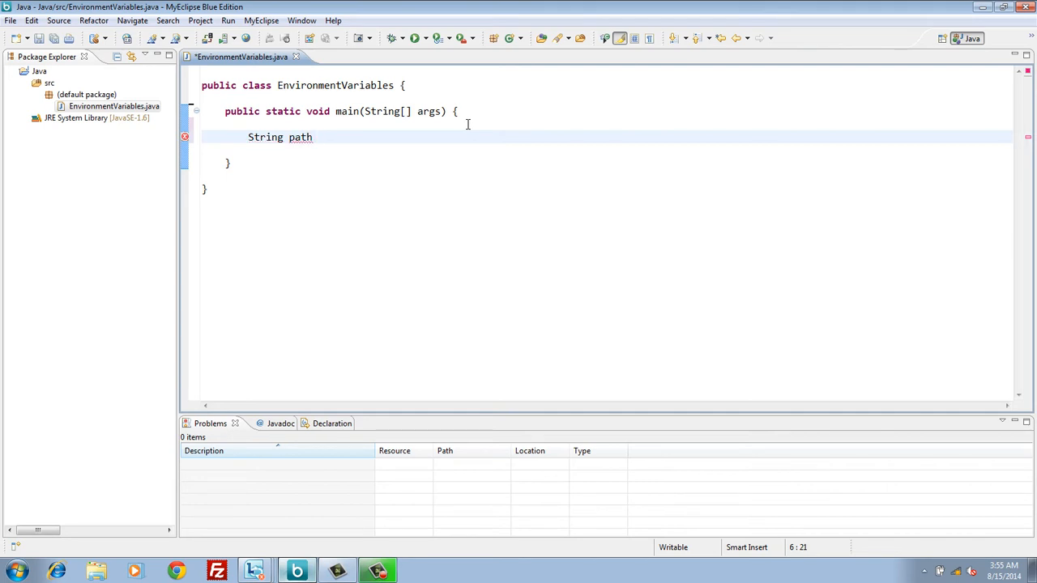
type("=")
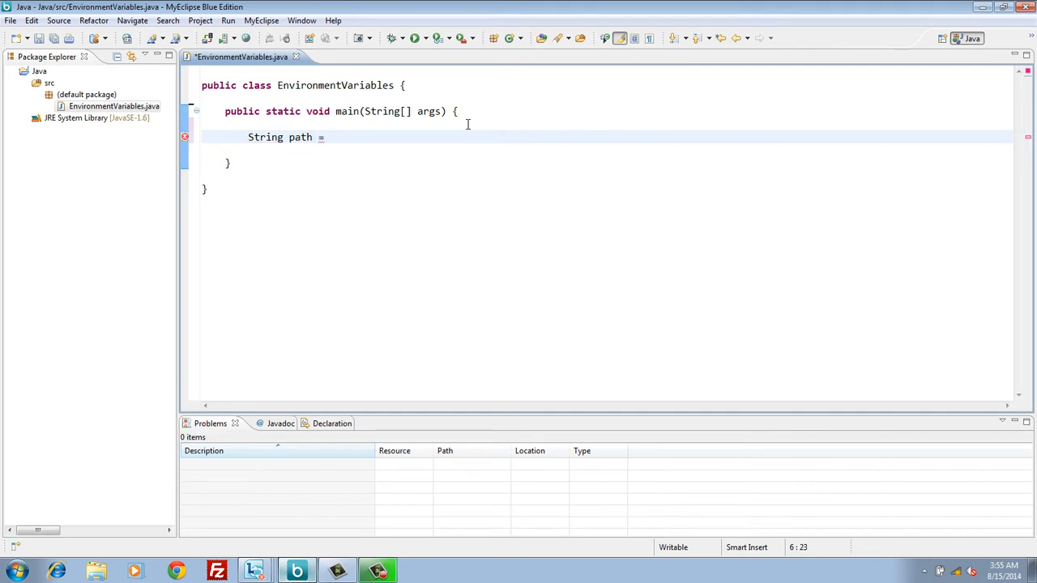
type("System")
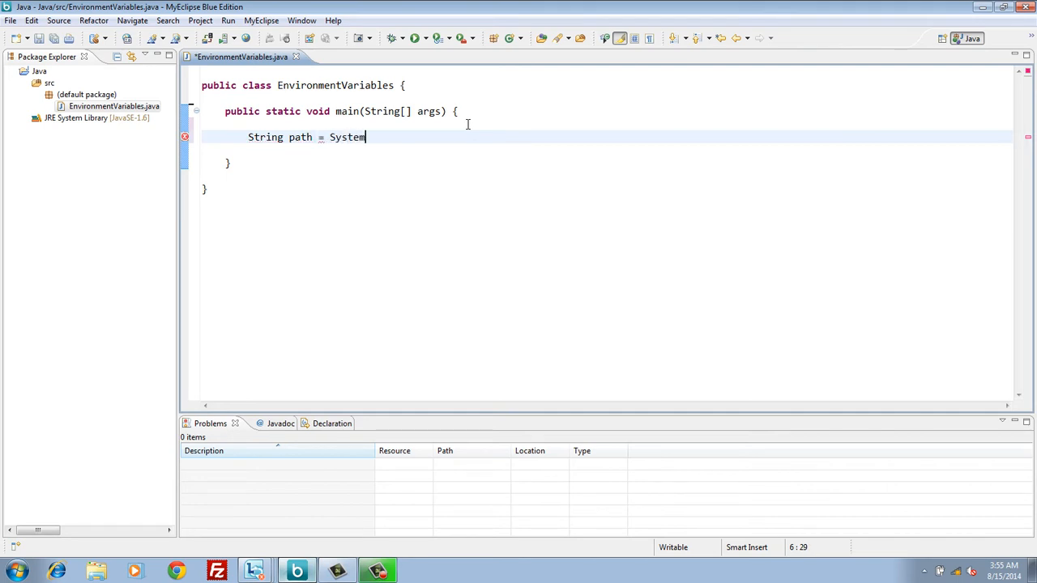
type(".getenv(name")
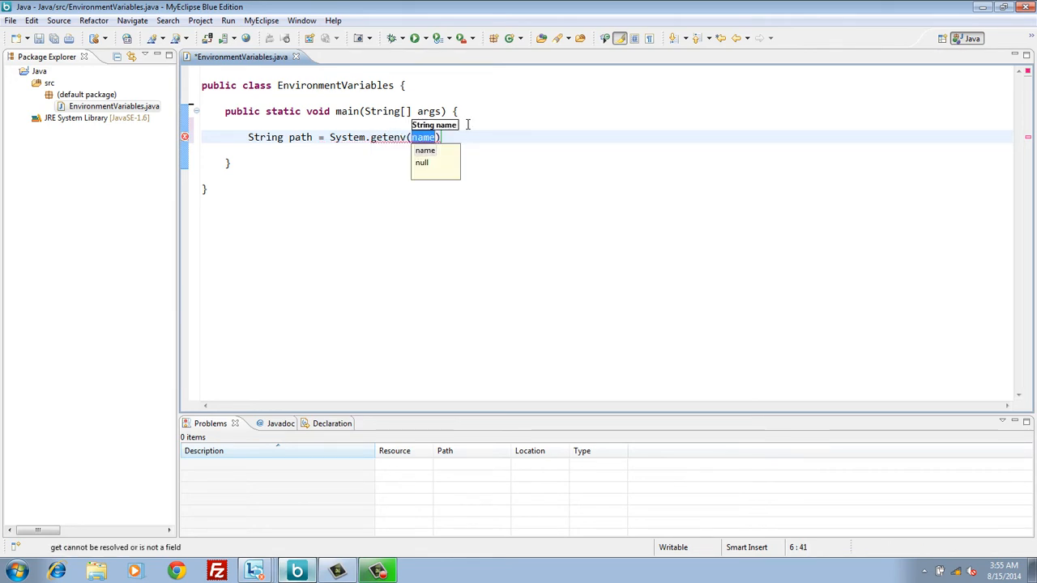
type("\"\"")
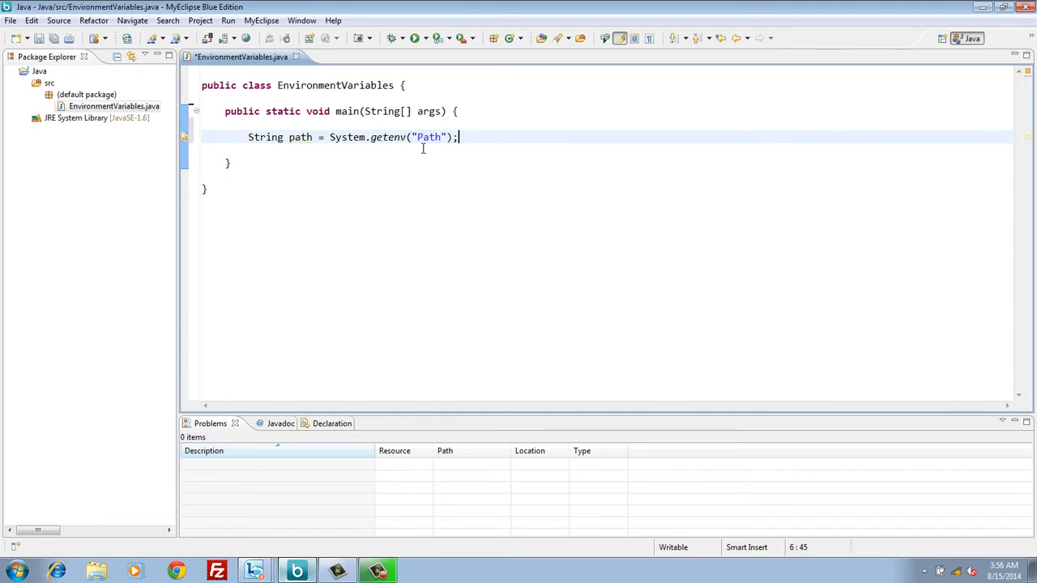
double_click(430, 137)
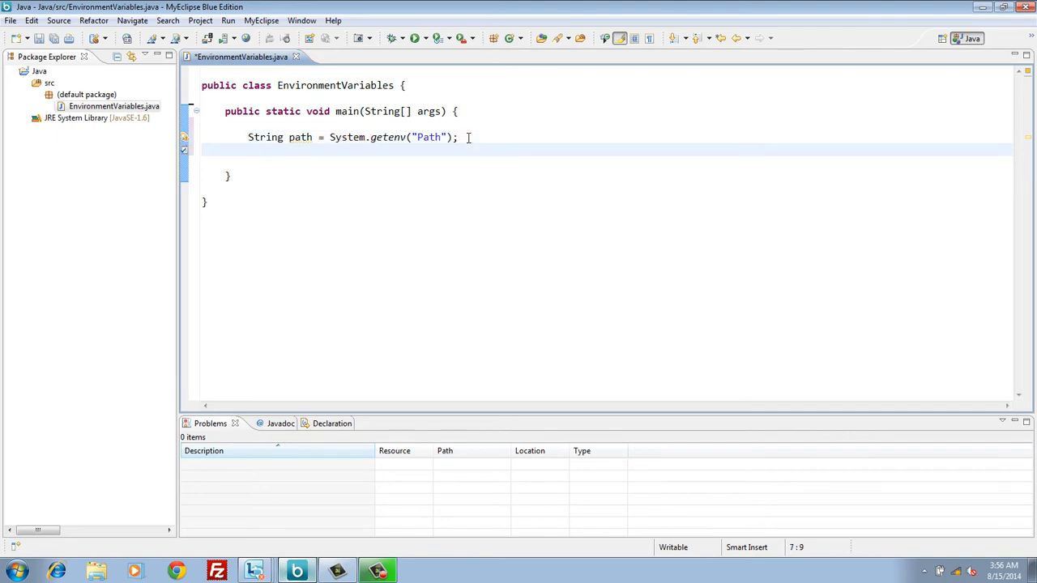
Add String maven = System.getenv("M2") using content assist.
type("String")
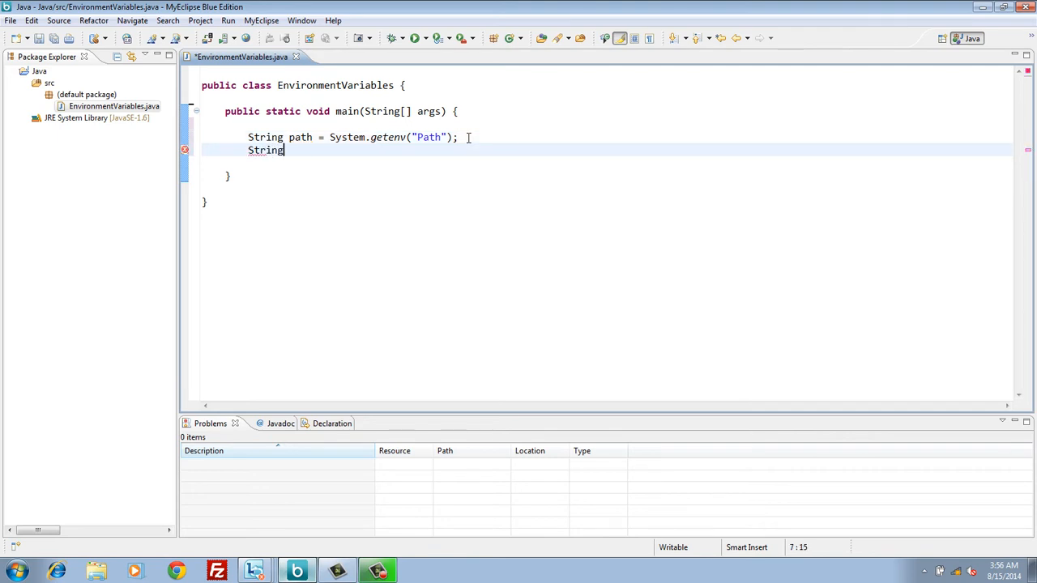
type("maven =")
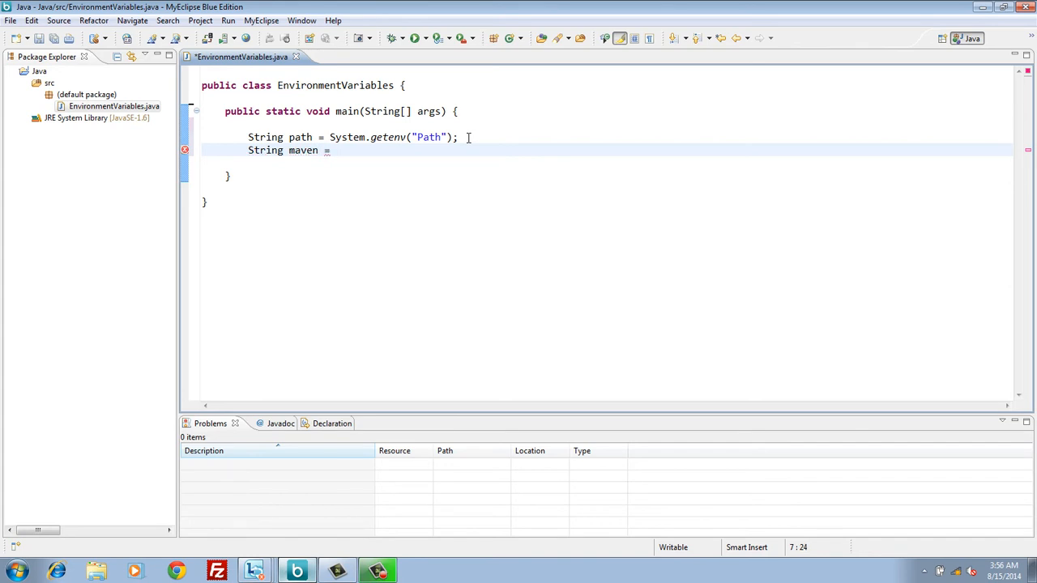
type("Syste")
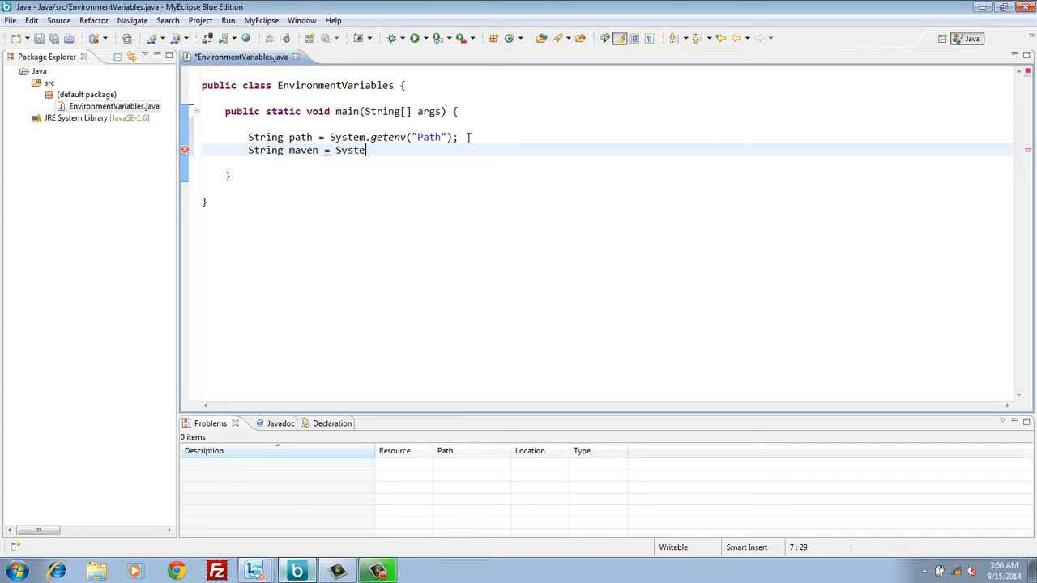
type(".")
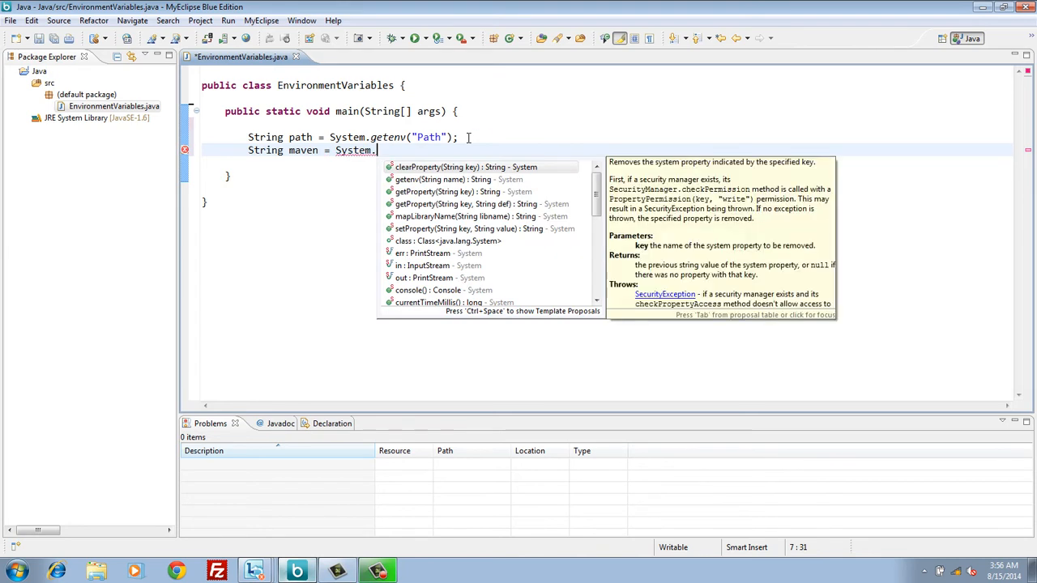
type("getn")
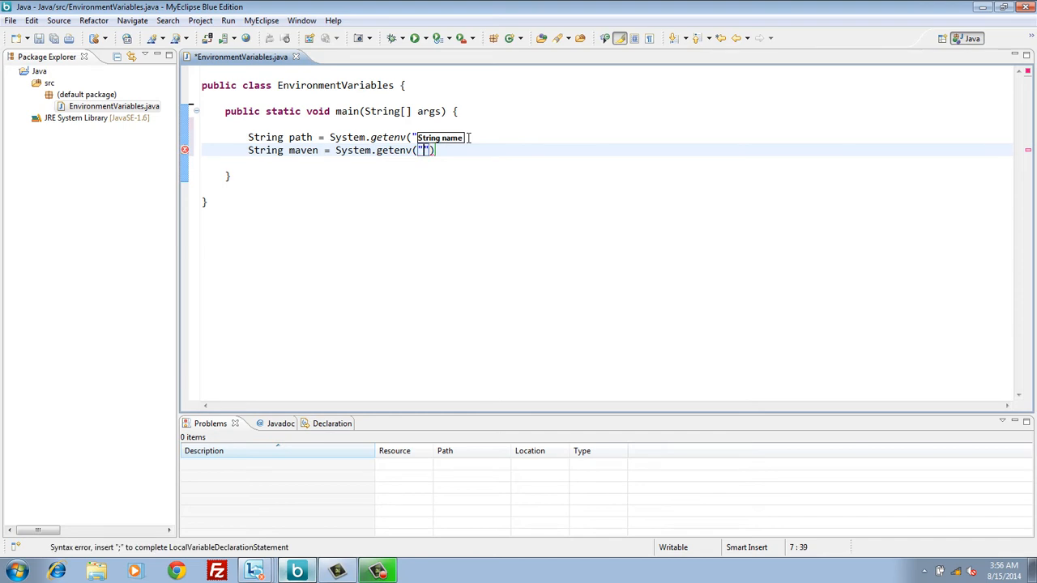
type("M2")
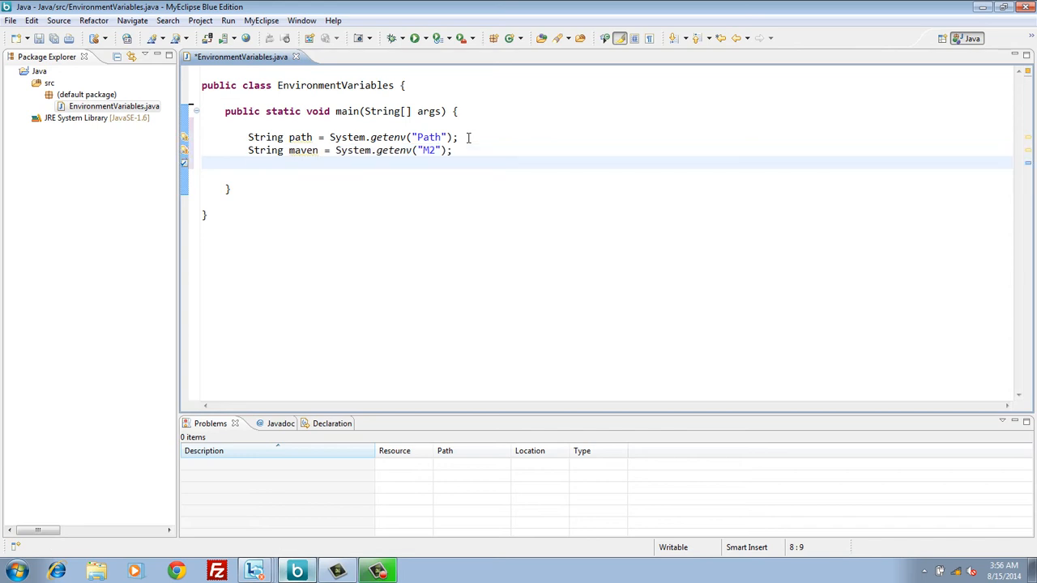
Add String java = System.getenv("JAVA_HOME") using content assist.
type("String")
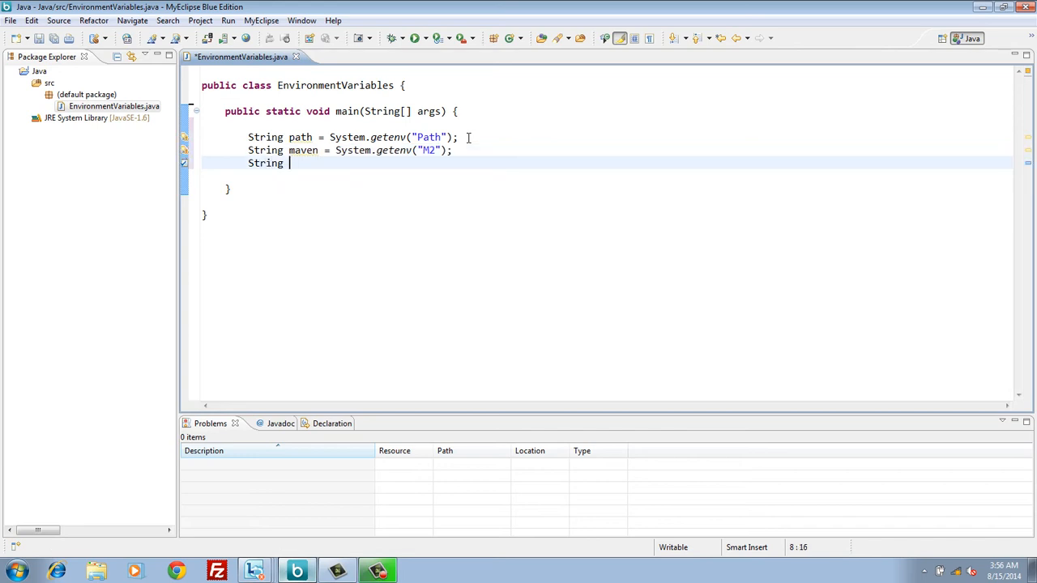
type("java")
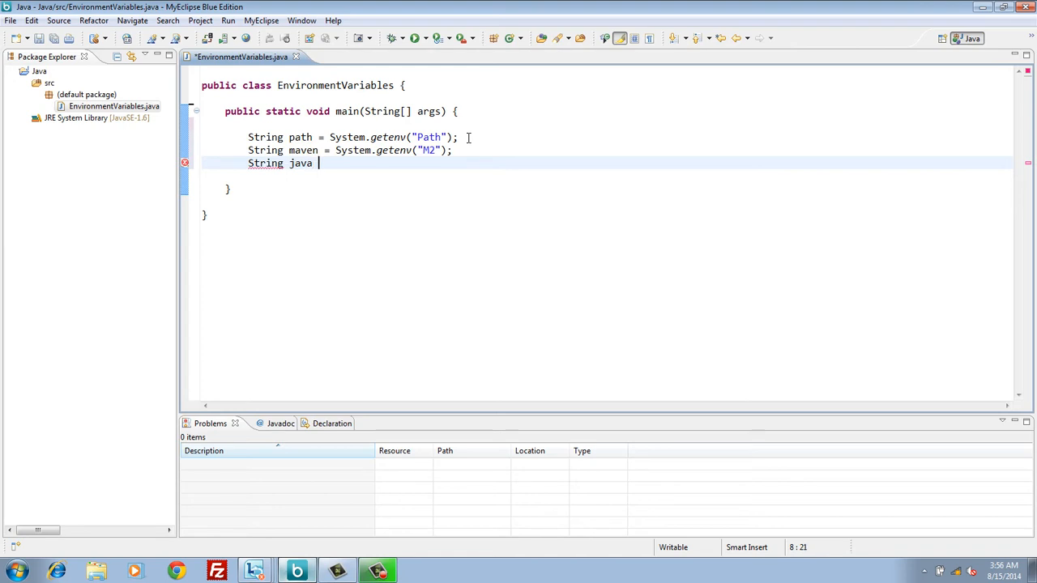
type("= System.")
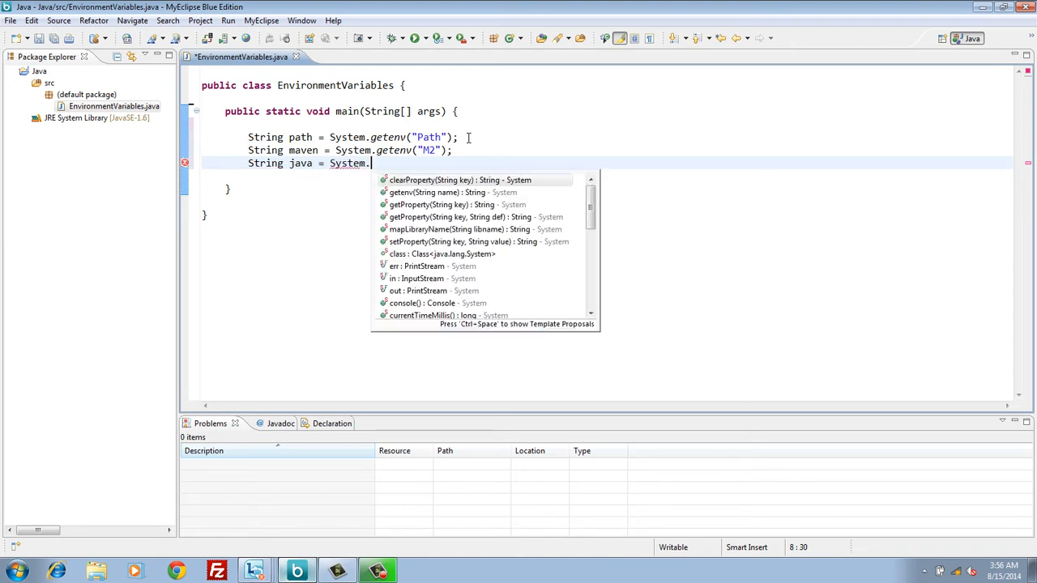
type("getenv(\"")
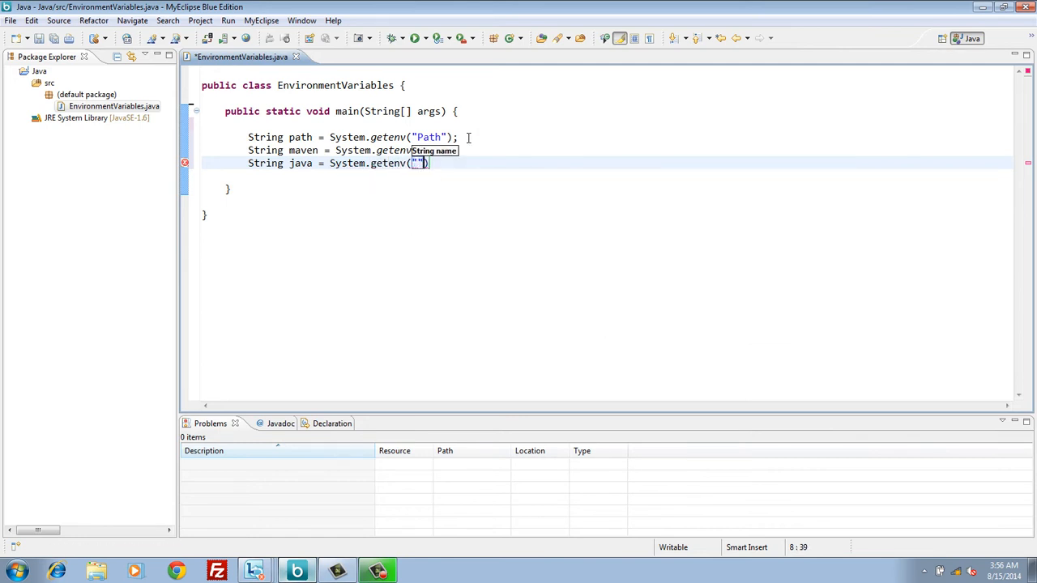
type("JAVA_")
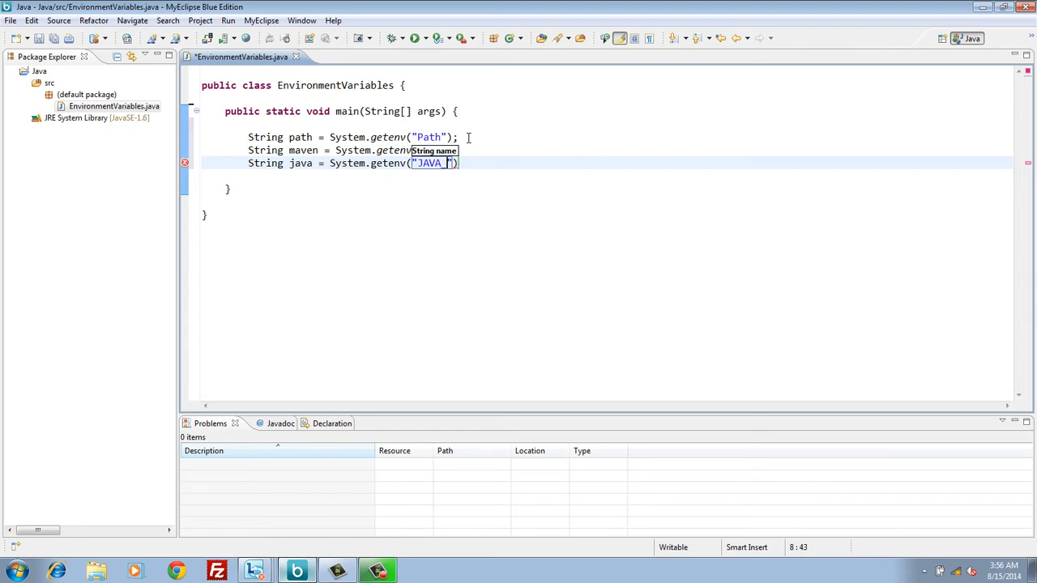
type("HOME")
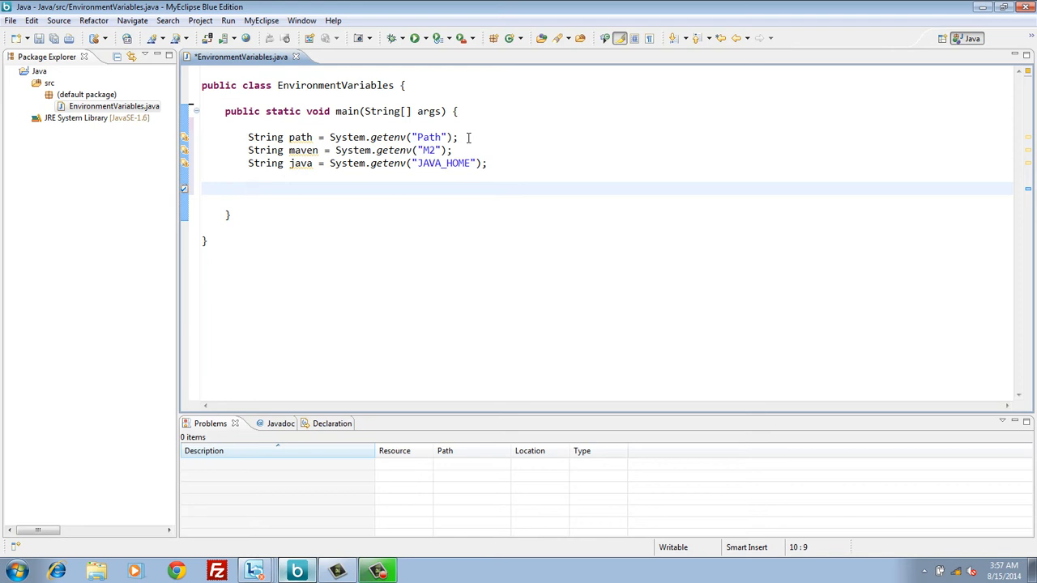
Add a println printing a "Path -" label concatenated with path.
type("System.out.println();")
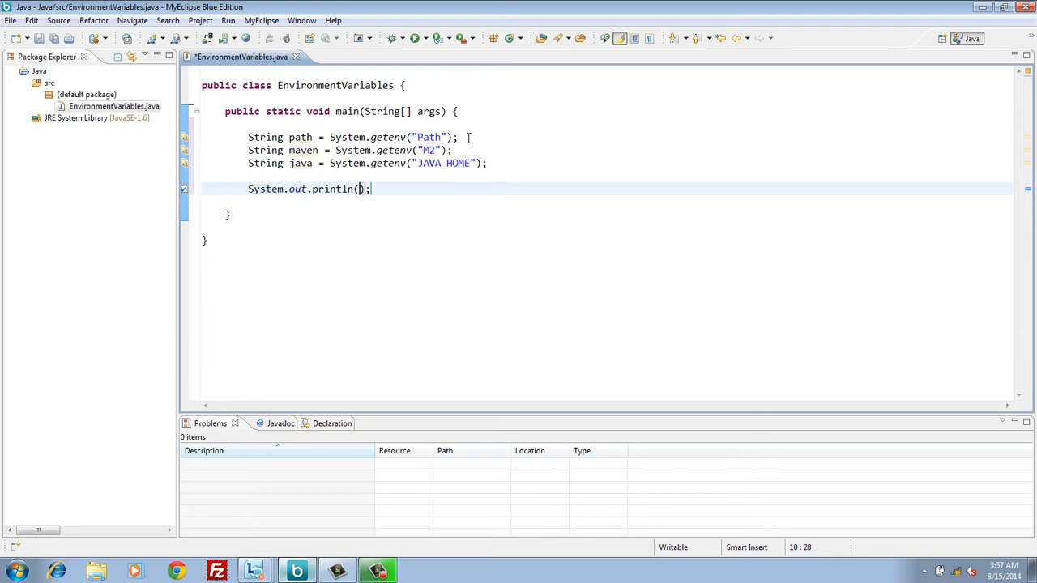
type("\"\"")
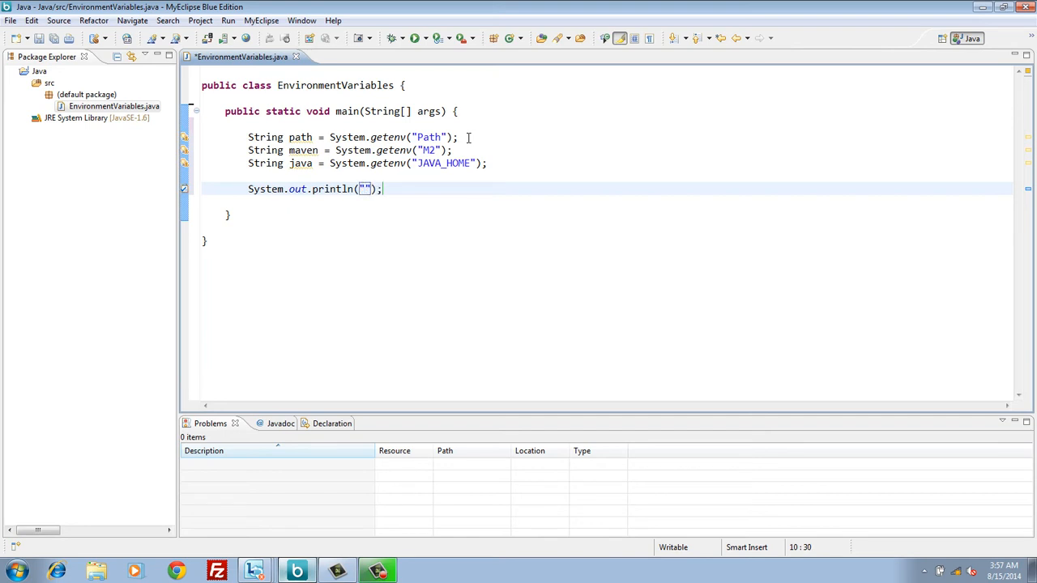
type("Path variable value")
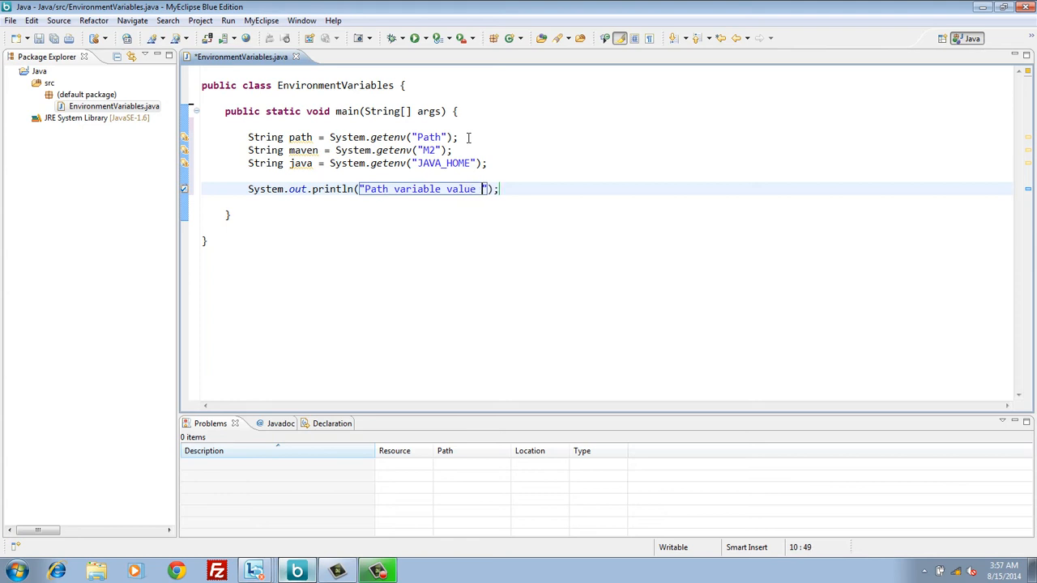
type("-")
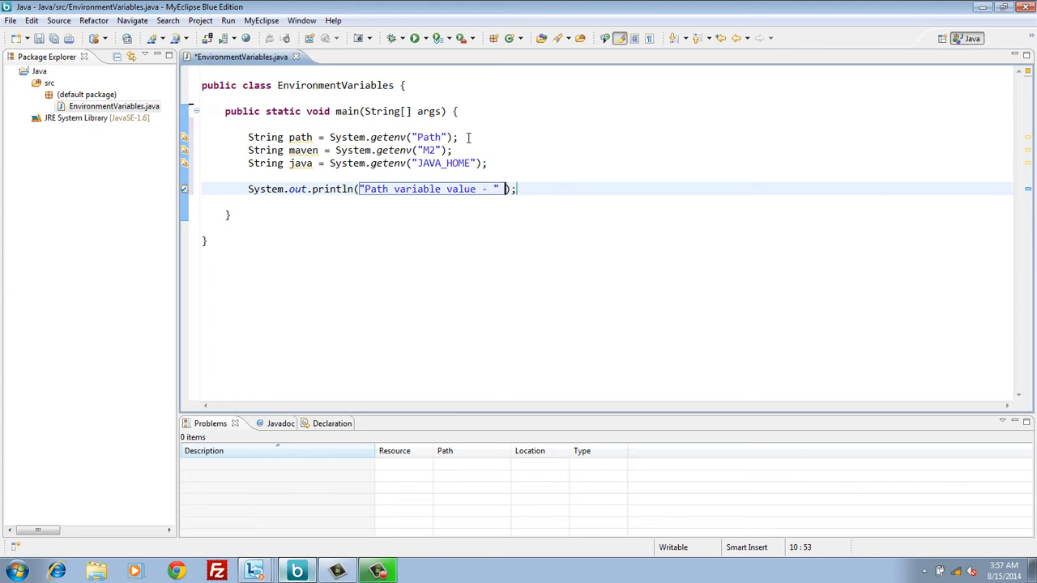
type("+ path")
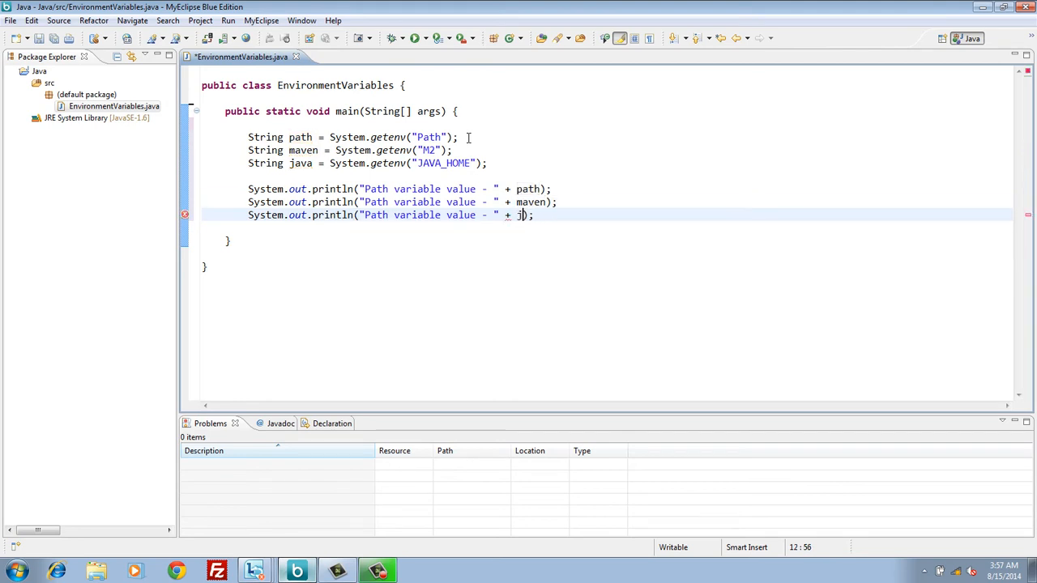
Print maven and java with M2 and JAVA_HOME labels, correcting the copied labels.
type("ava")
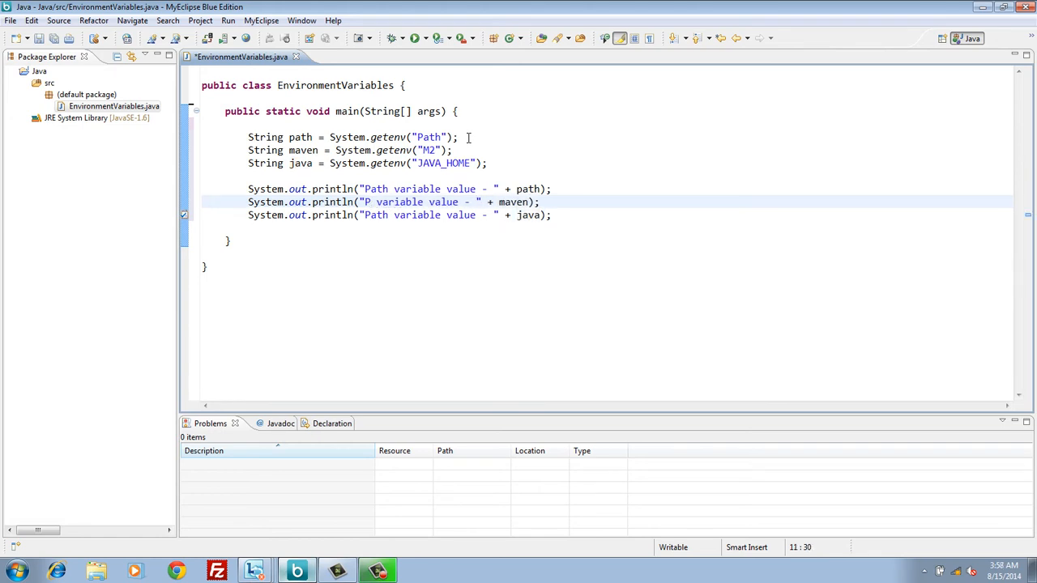
type("2")
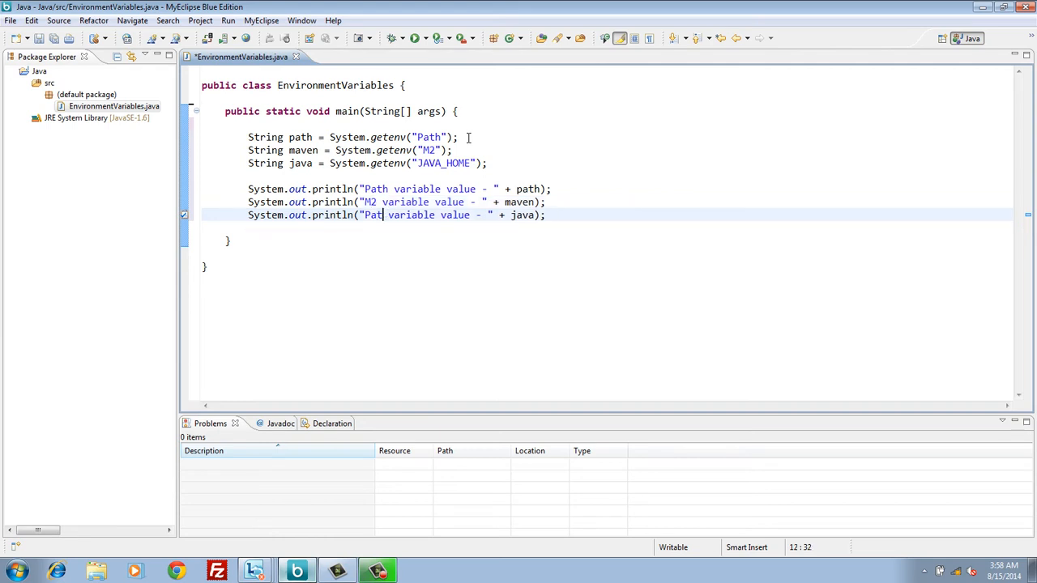
type("JAVA")
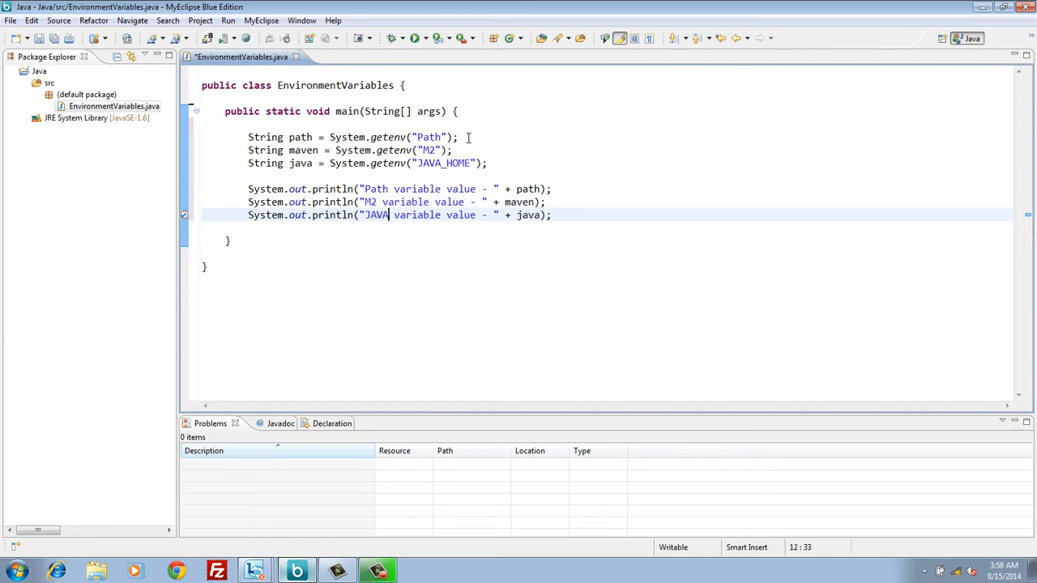
type("_HO")
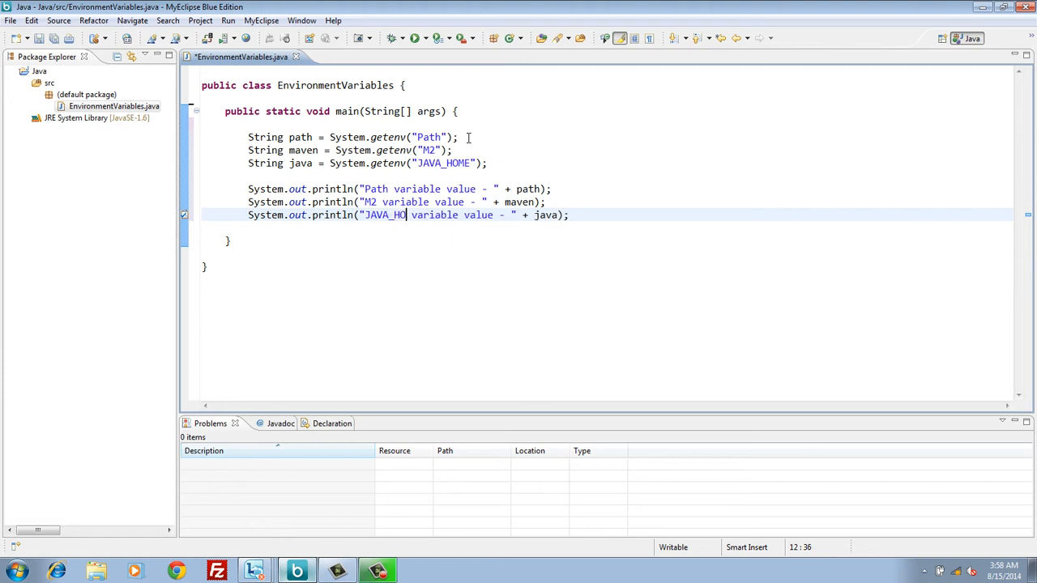
type("ME")
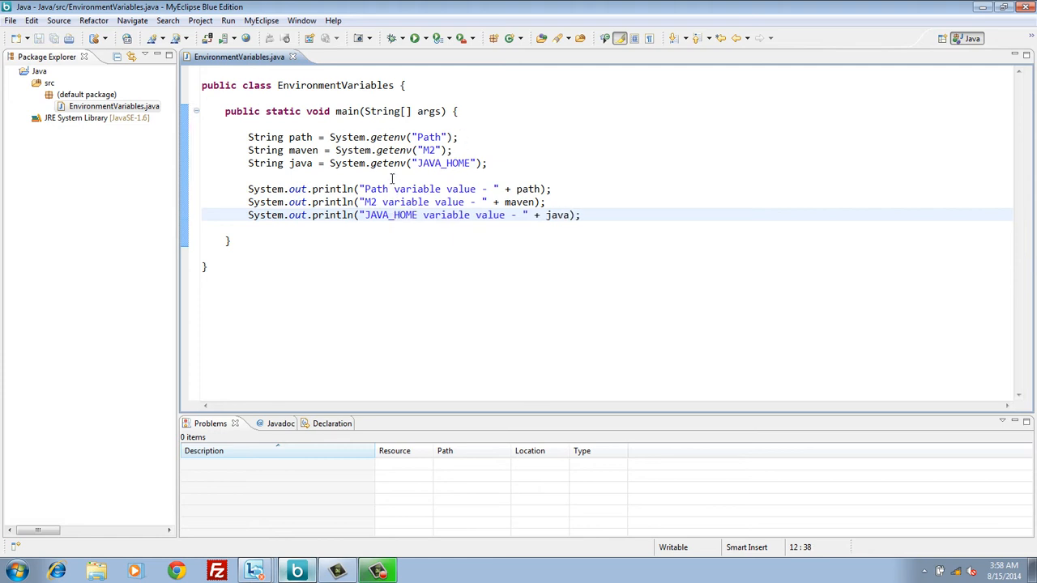
Run EnvironmentVariables as a Java Application to print the variables to the console.
right_click(332, 174)
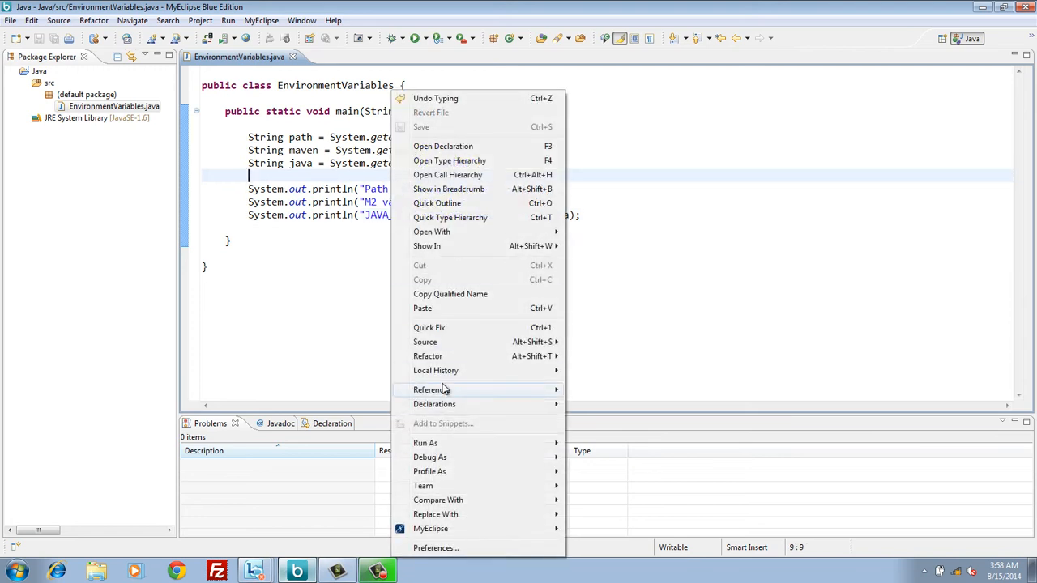
mouse_move(425, 442)
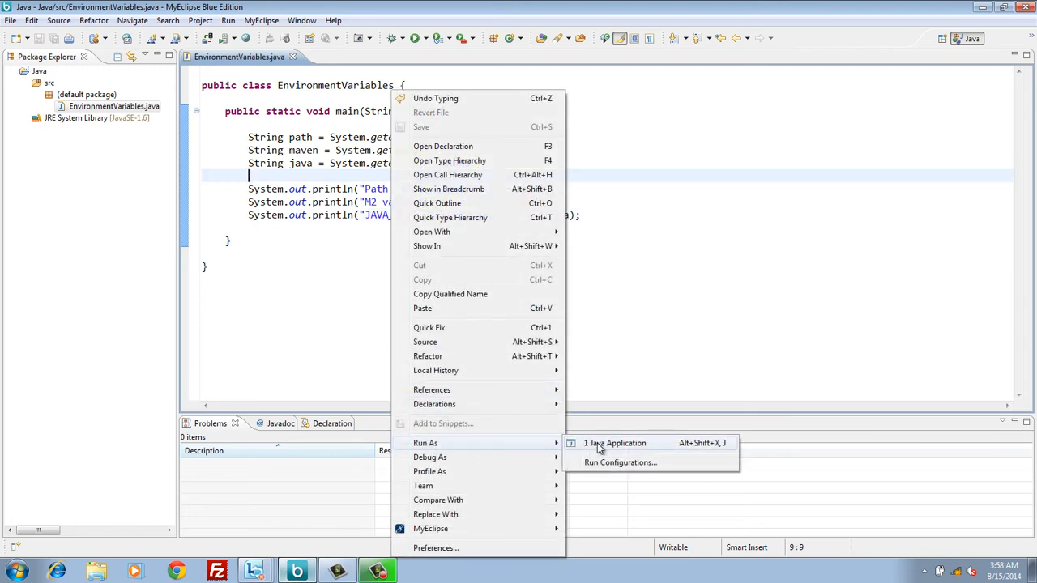
left_click(614, 442)
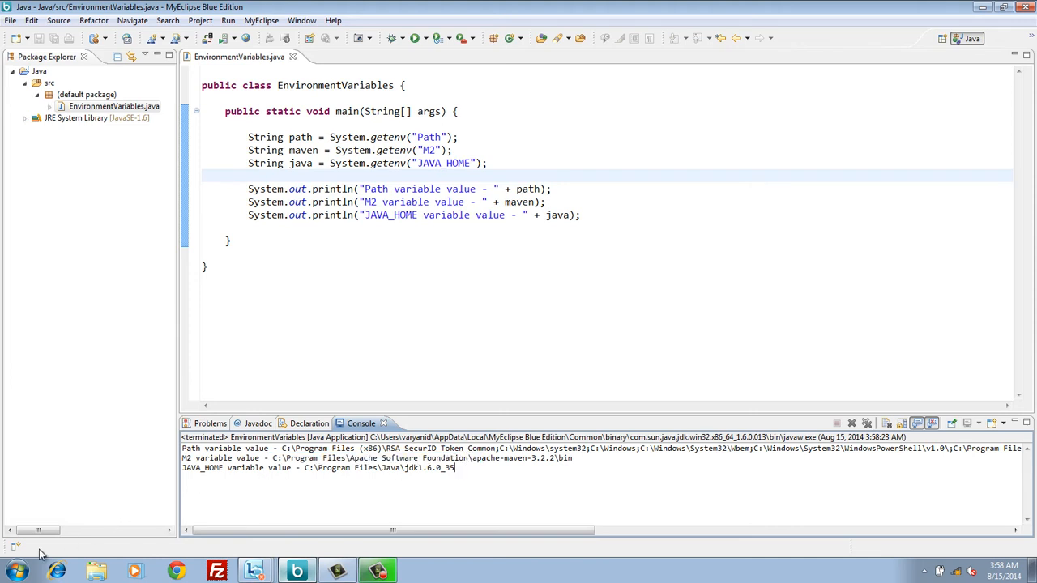
Reopen Environment Variables from Computer properties, recheck JAVA_HOME, and close the dialogs.
left_click(14, 569)
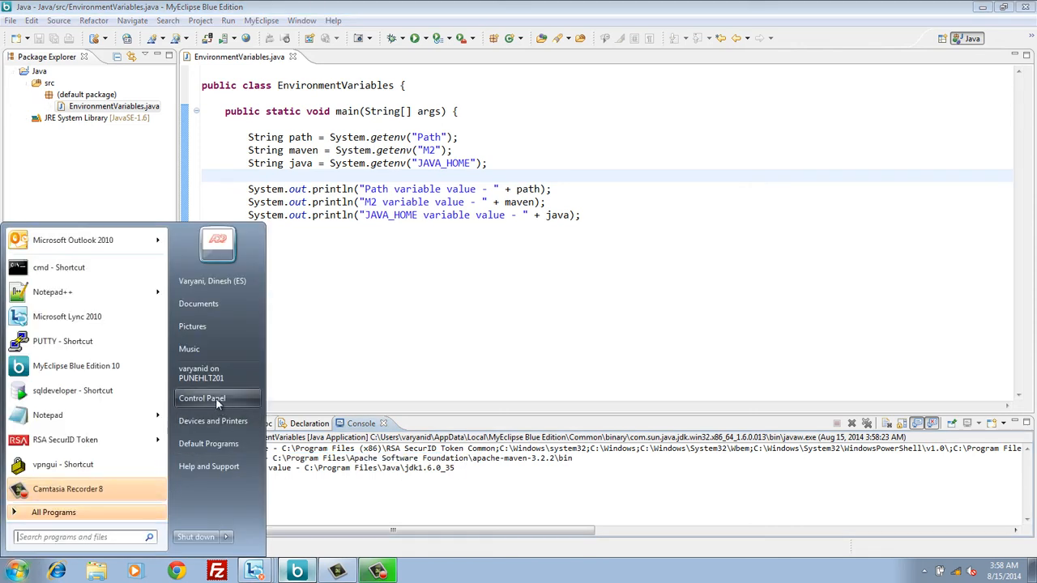
right_click(198, 373)
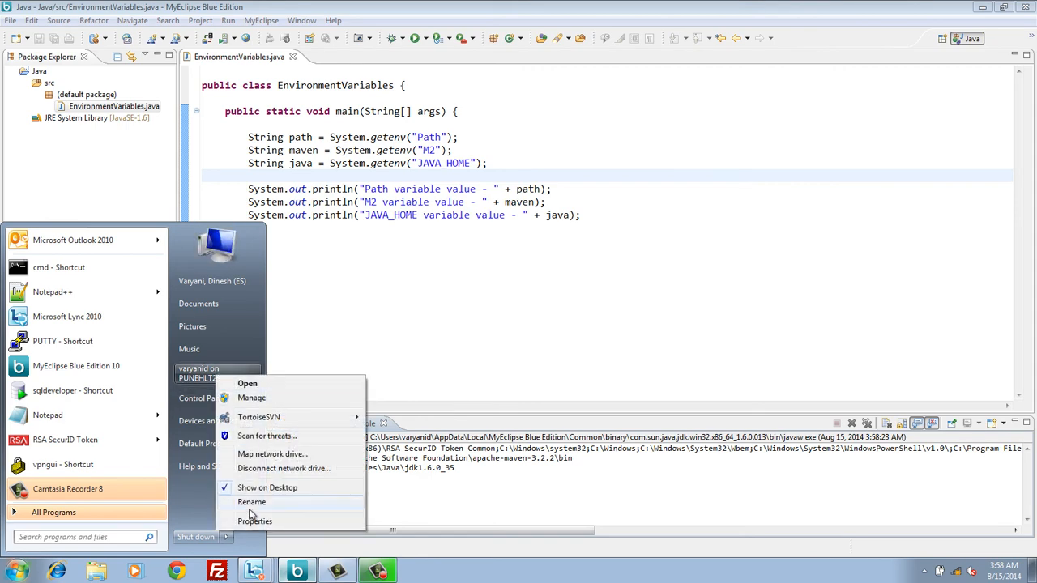
left_click(254, 521)
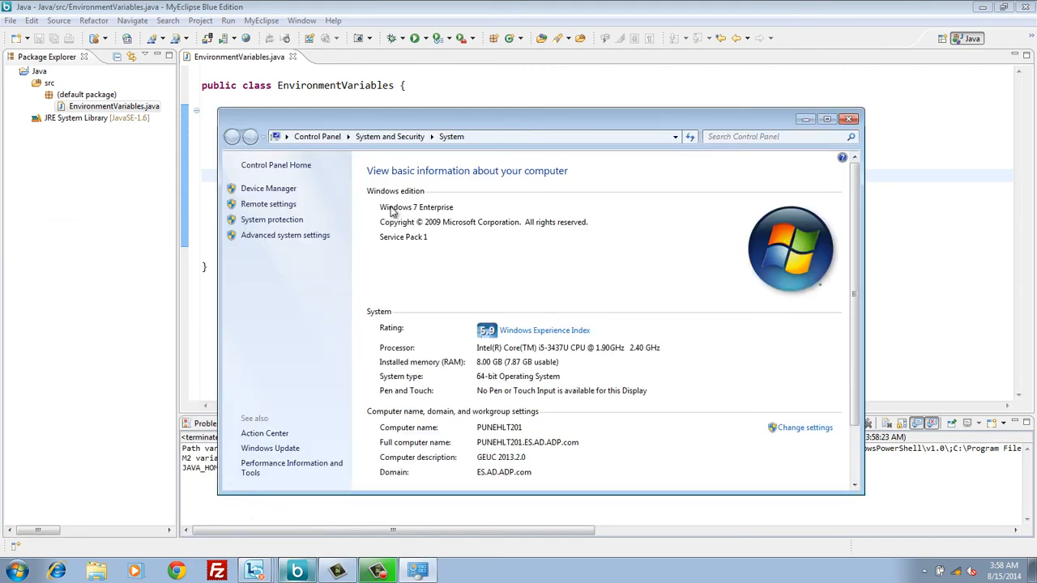
left_click(285, 234)
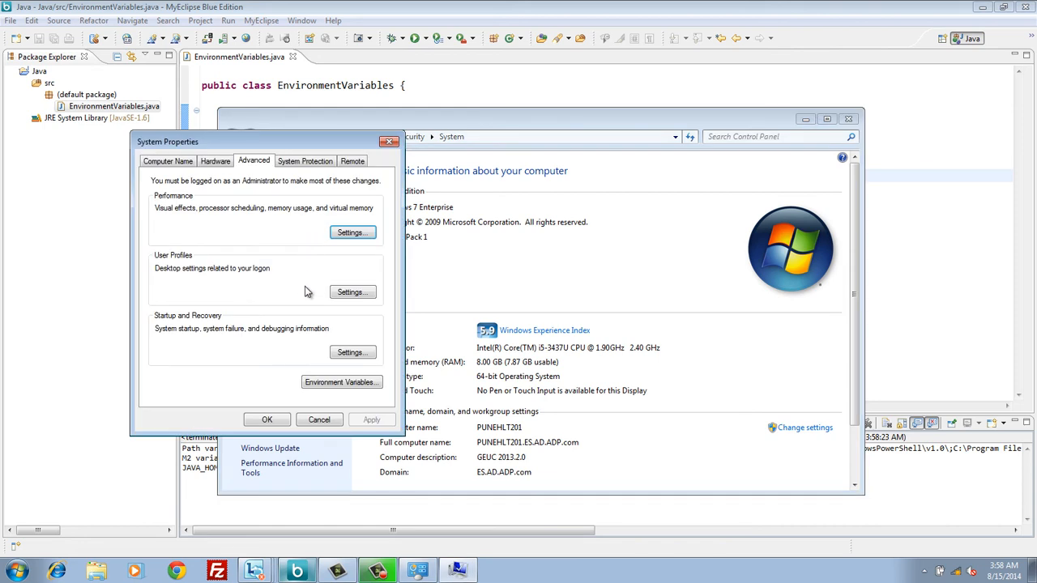
left_click(341, 382)
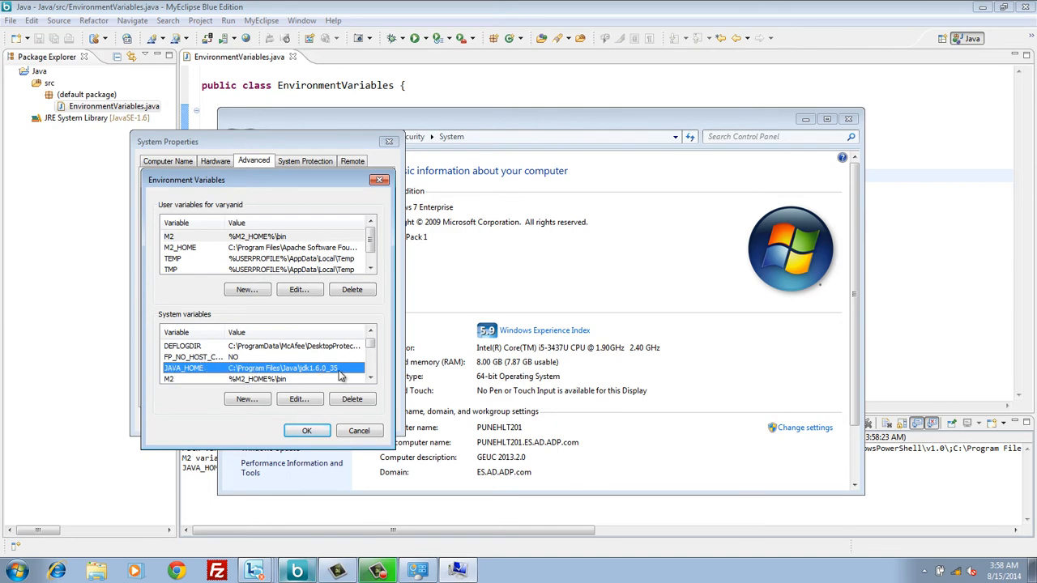
left_click(306, 430)
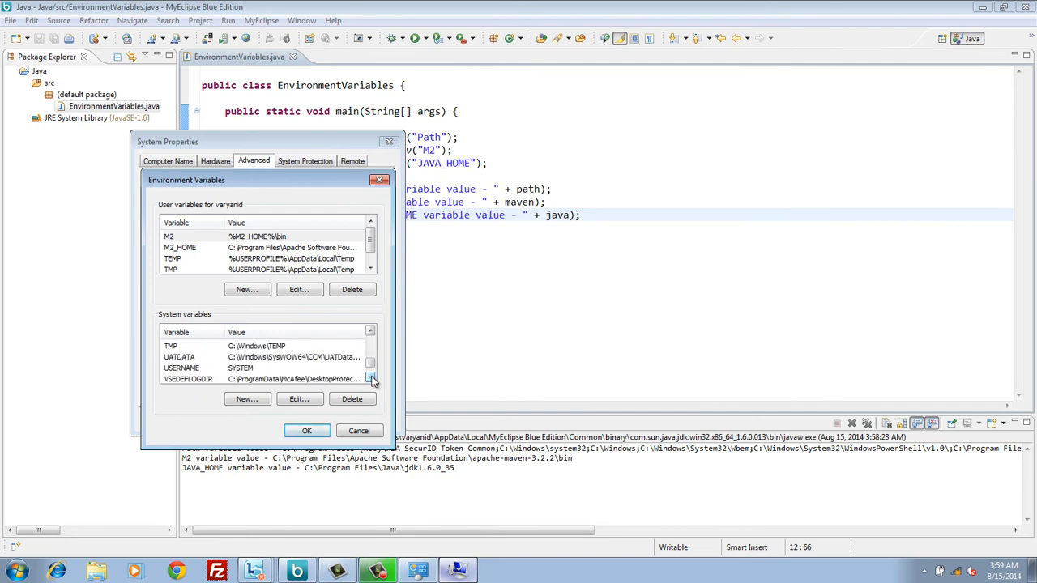
left_click(359, 430)
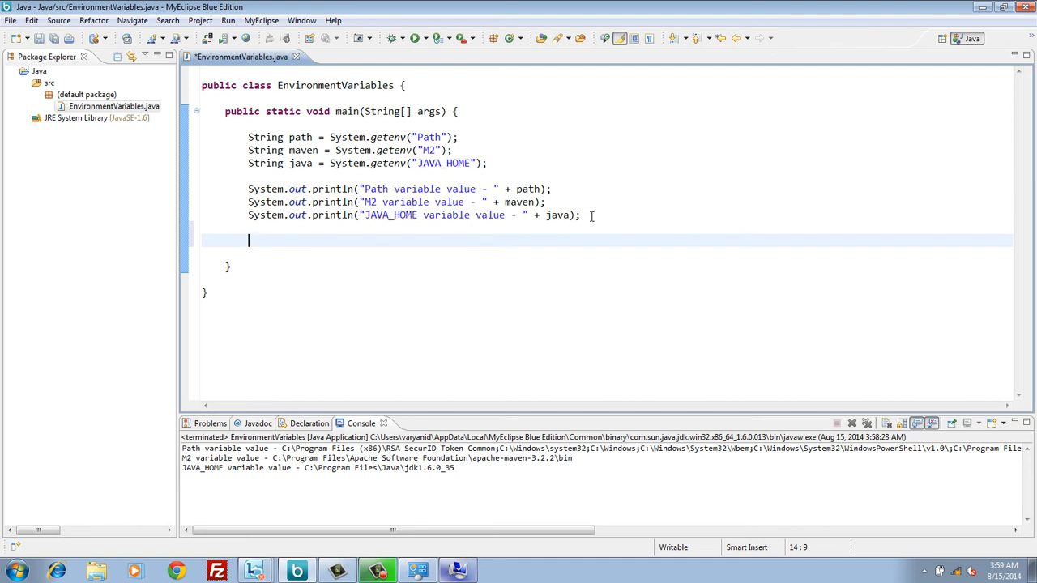
Declare a Map<String, String> variable named mapOfEnvVariablesAndValues.
type("M")
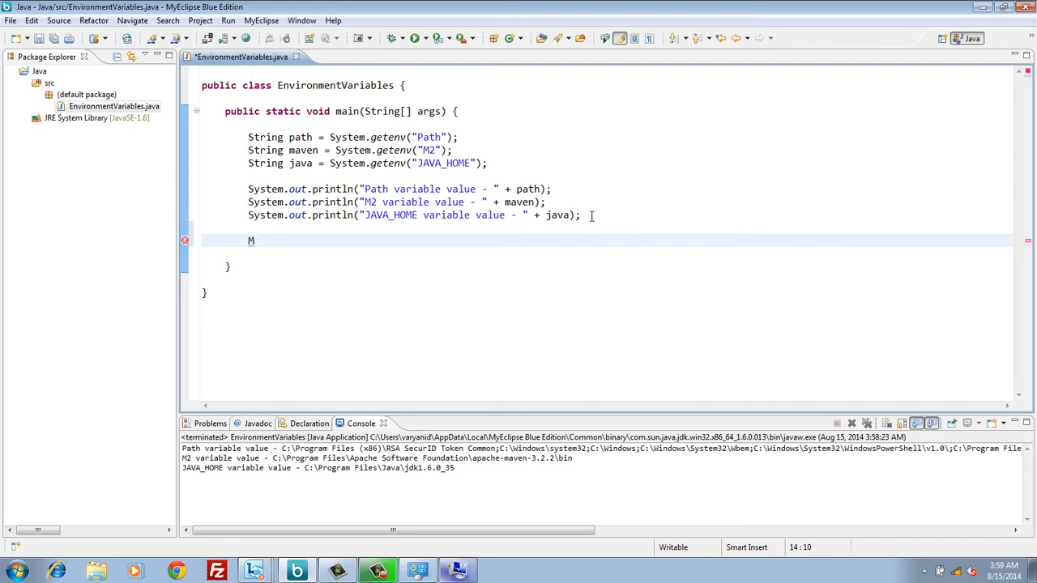
type("ap<>")
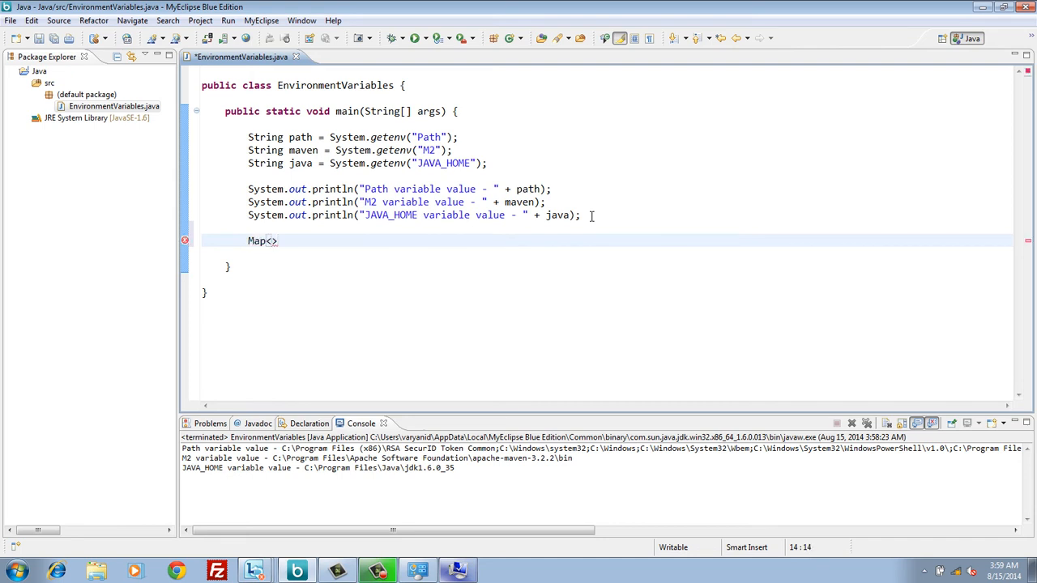
type("Str")
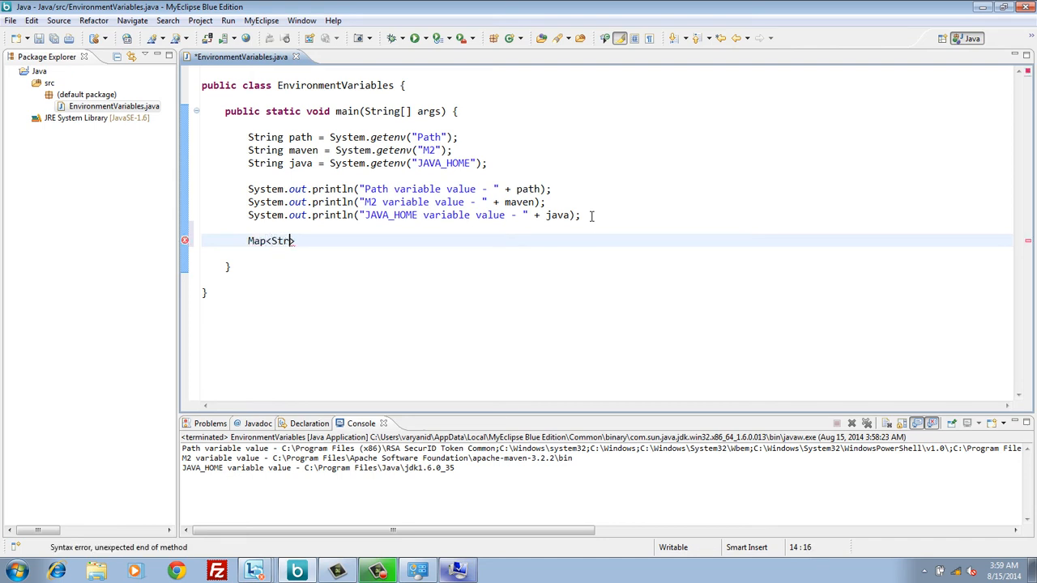
type("ing")
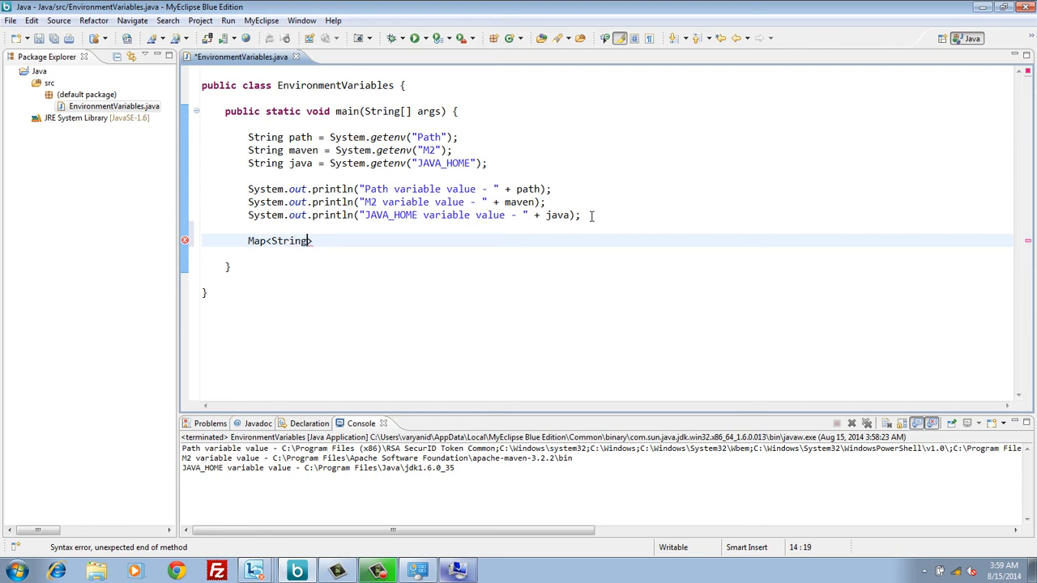
type(", Str")
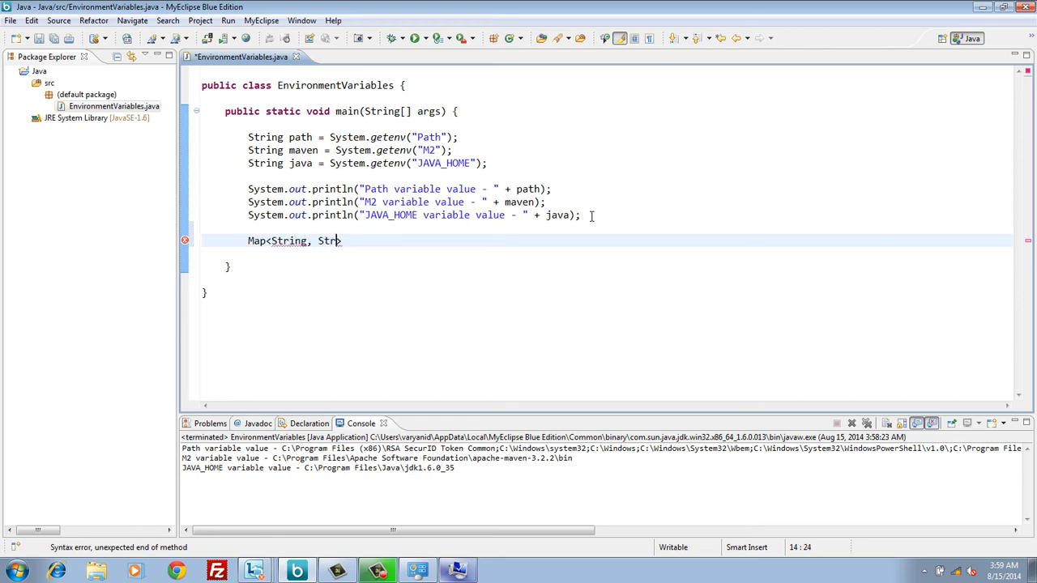
type("ing>")
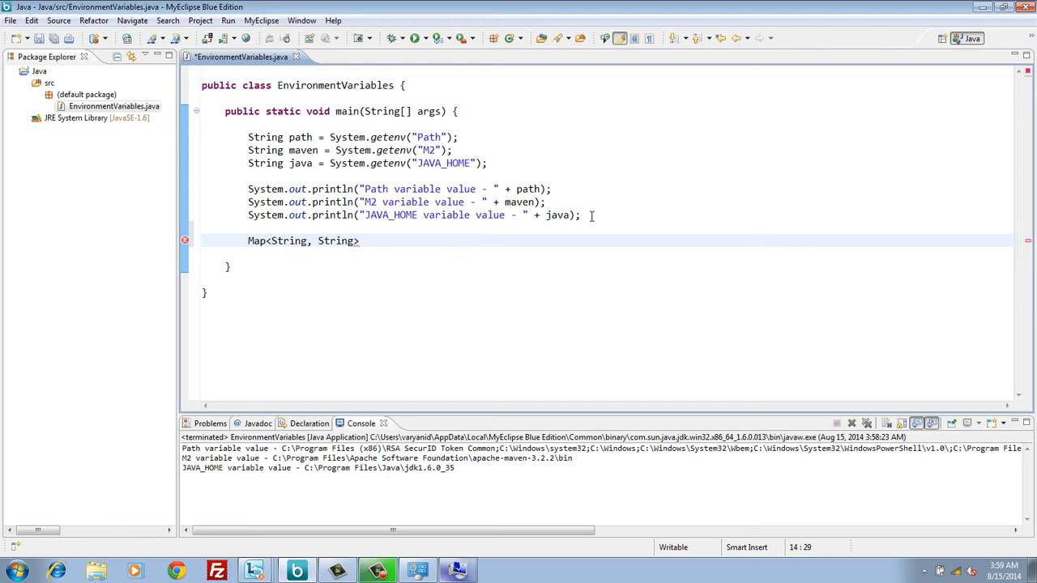
type("map")
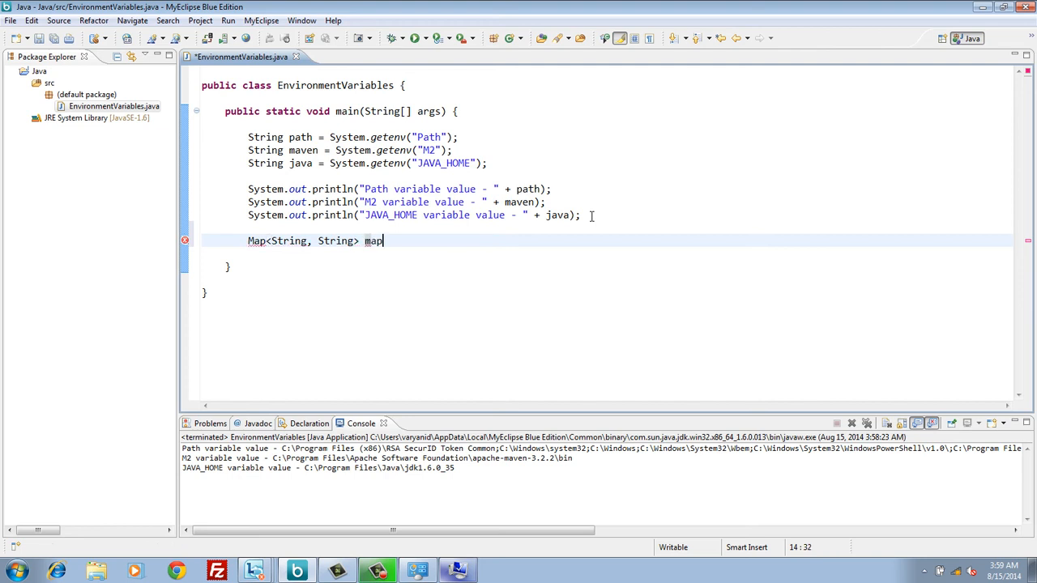
type("OfEnvVariables")
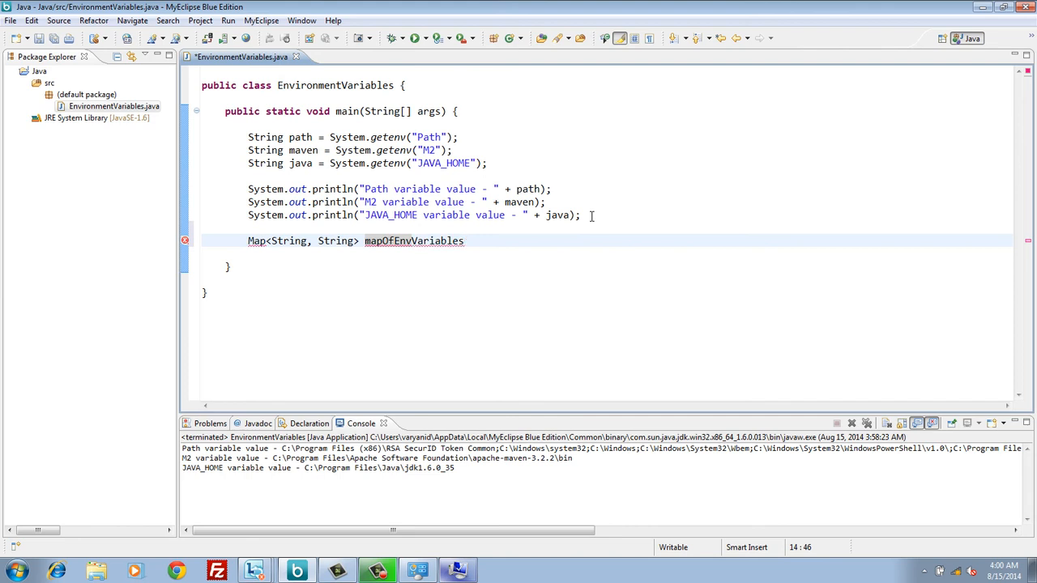
type("AndV")
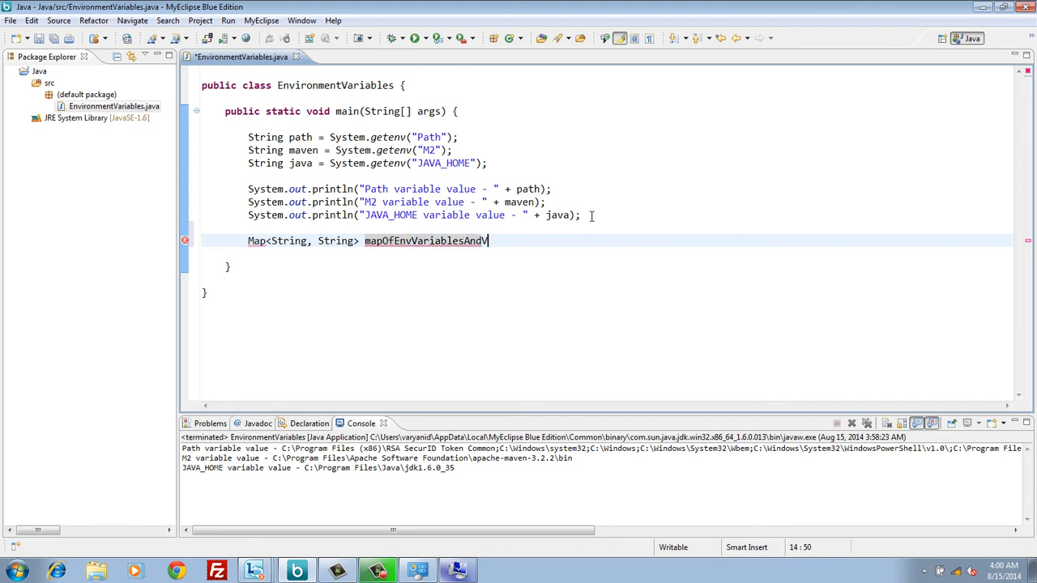
type("alues")
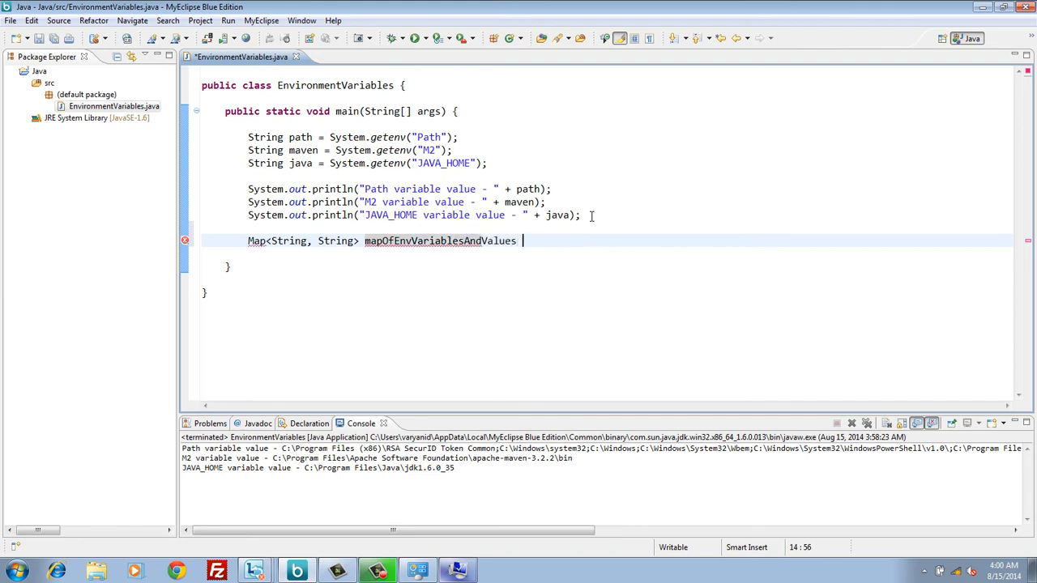
Assign it System.getenv() from content assist, auto-importing java.util.Map.
type("=")
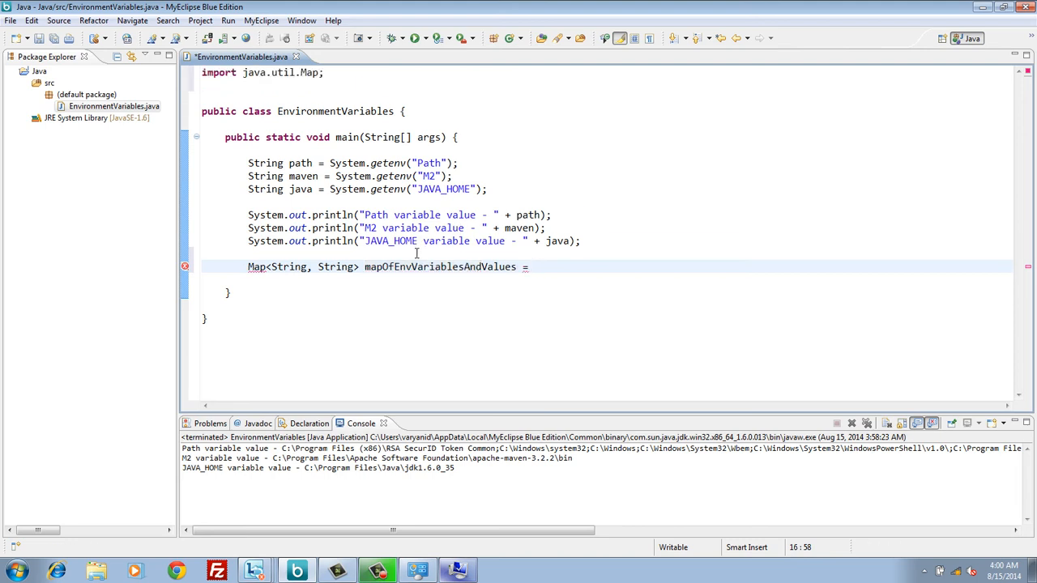
type("System")
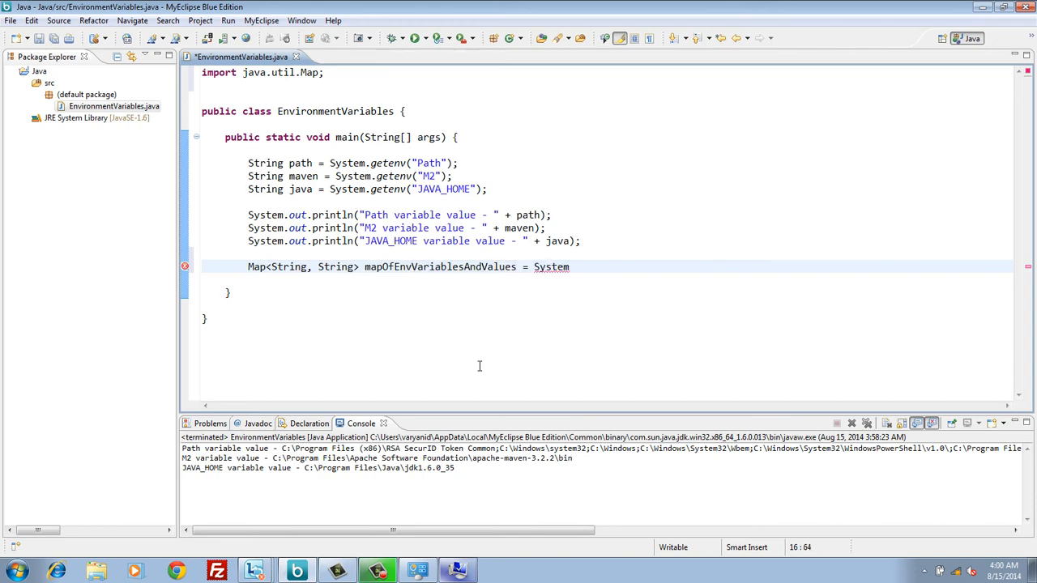
type(".get")
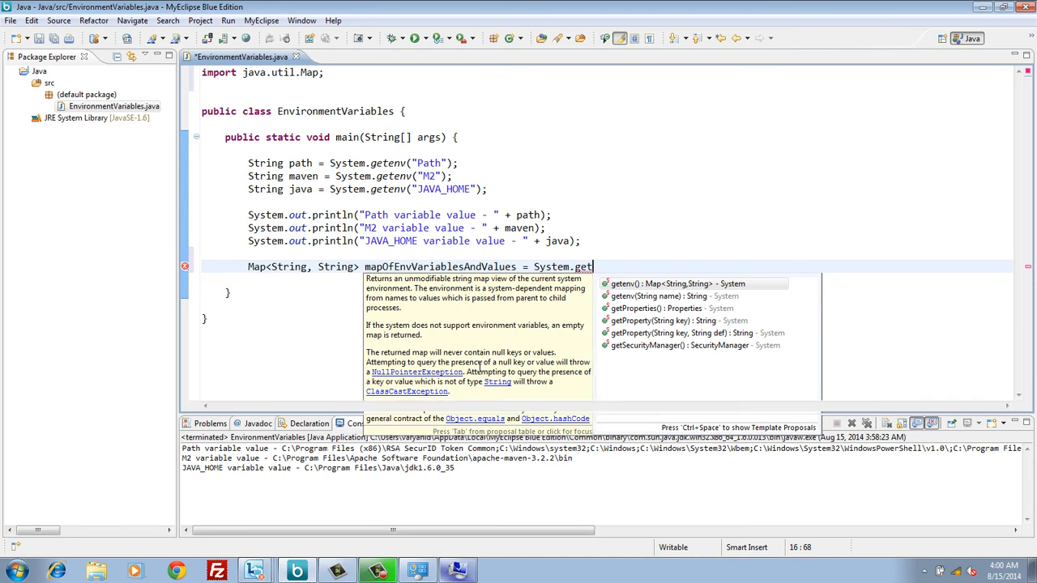
key("Enter")
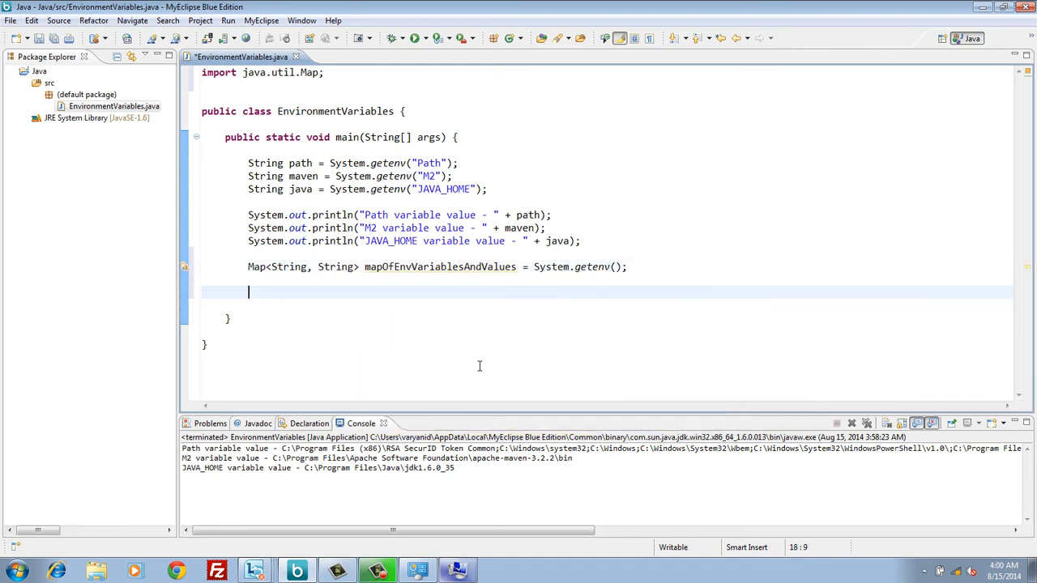
Write a for-each over mapOfEnvVariablesAndValues.keySet() printing envVariable and its mapped value.
type("for()")
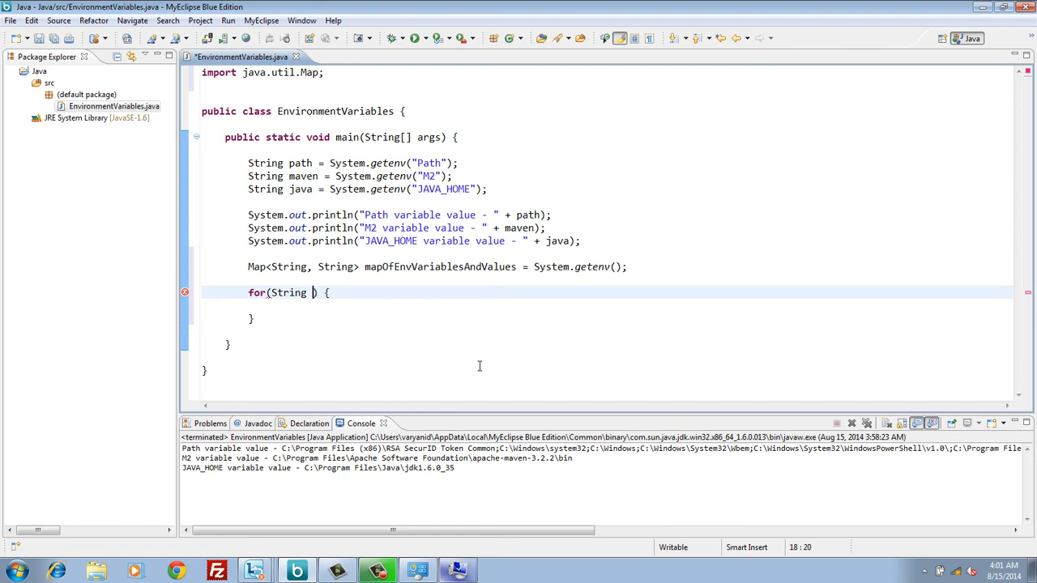
type("envVariable : mapOfEnvVariablesAndValues.")
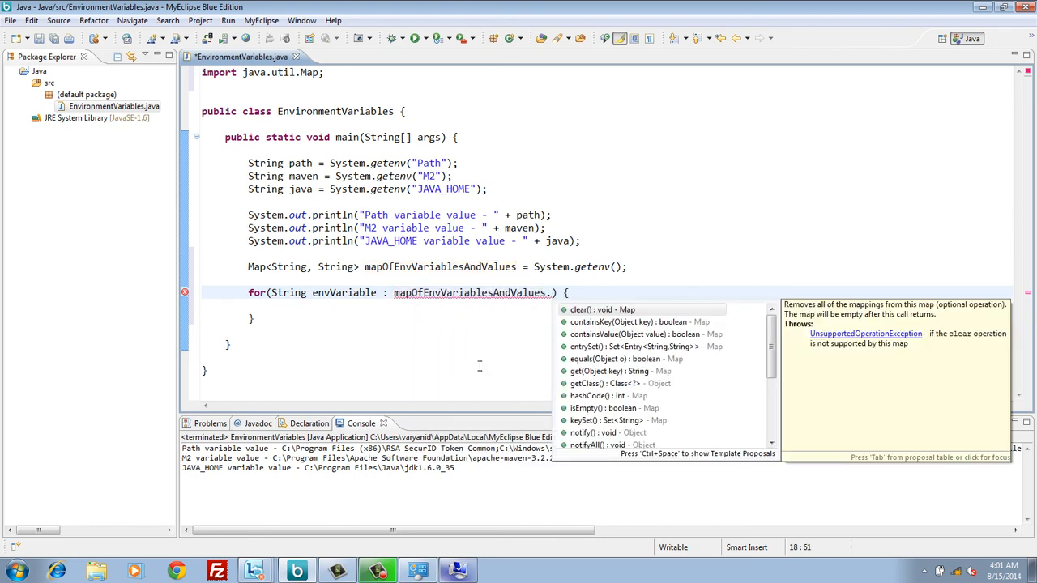
type("keySet()")
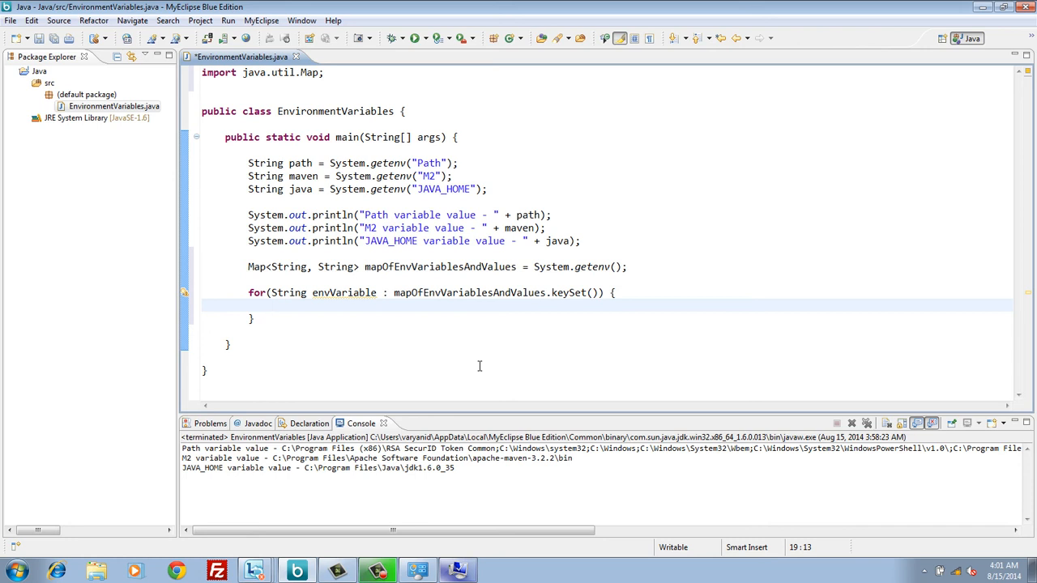
type("System.out.println();")
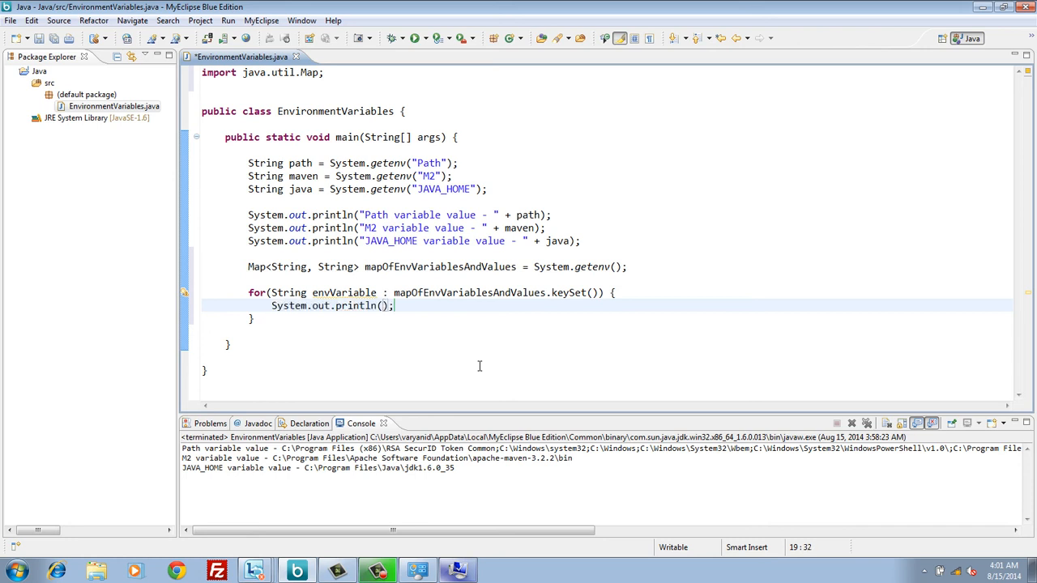
type("envVariable + \" variable value - \" +")
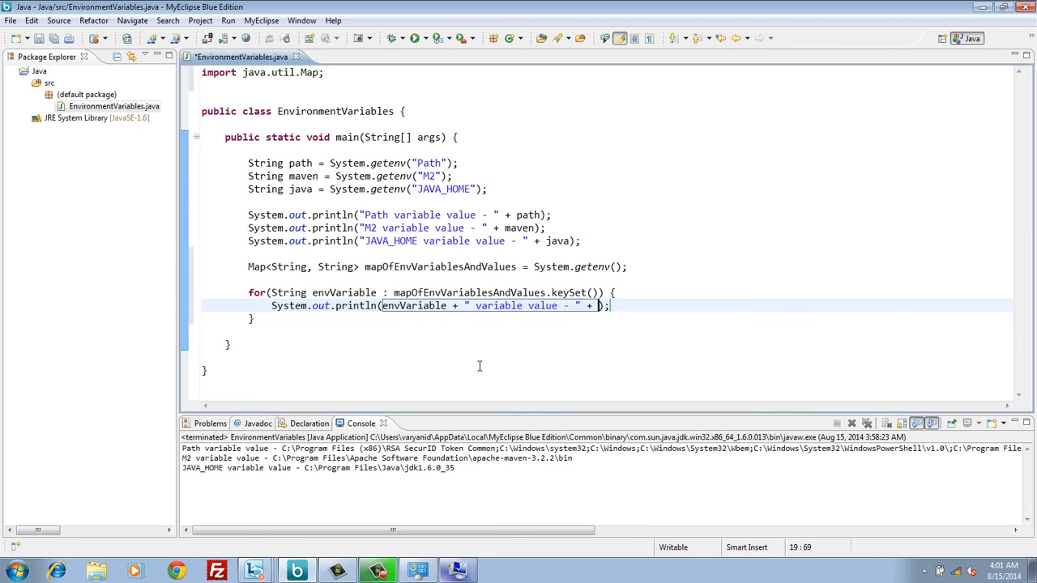
type("ma")
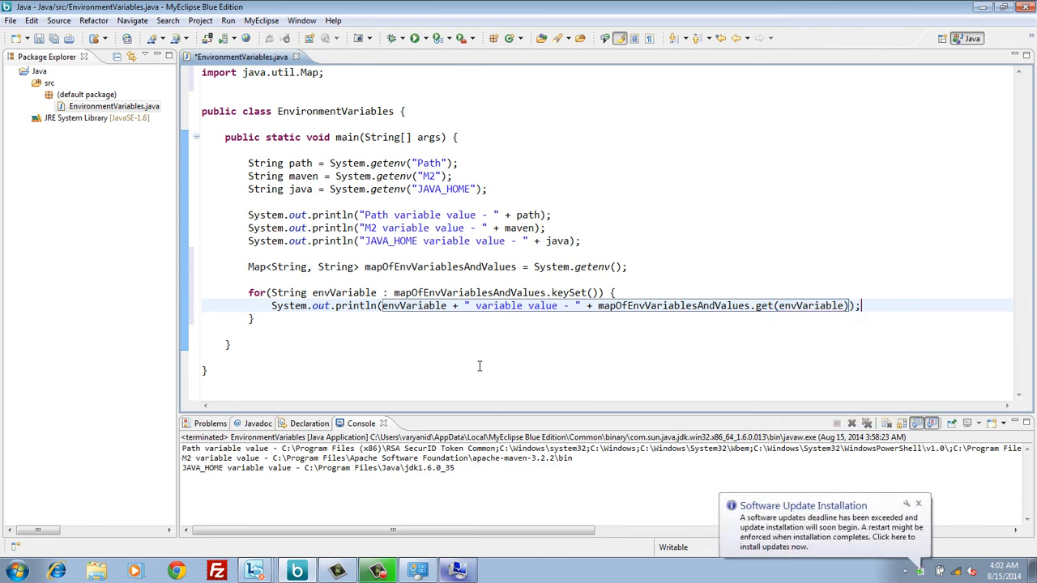
mouse_move(754, 309)
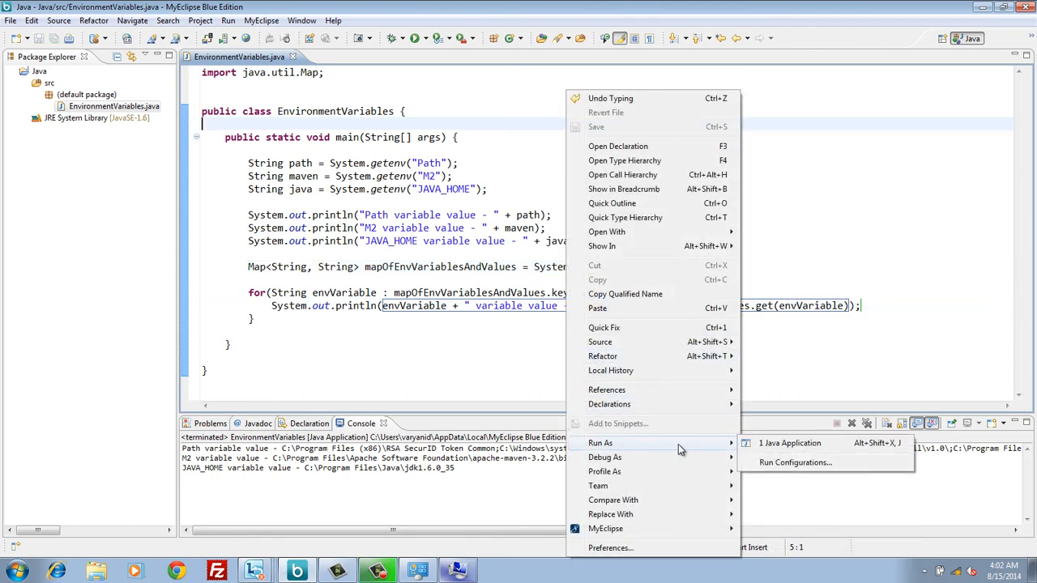
Run EnvironmentVariables as a Java Application, then restore the editor above the console output.
left_click(790, 443)
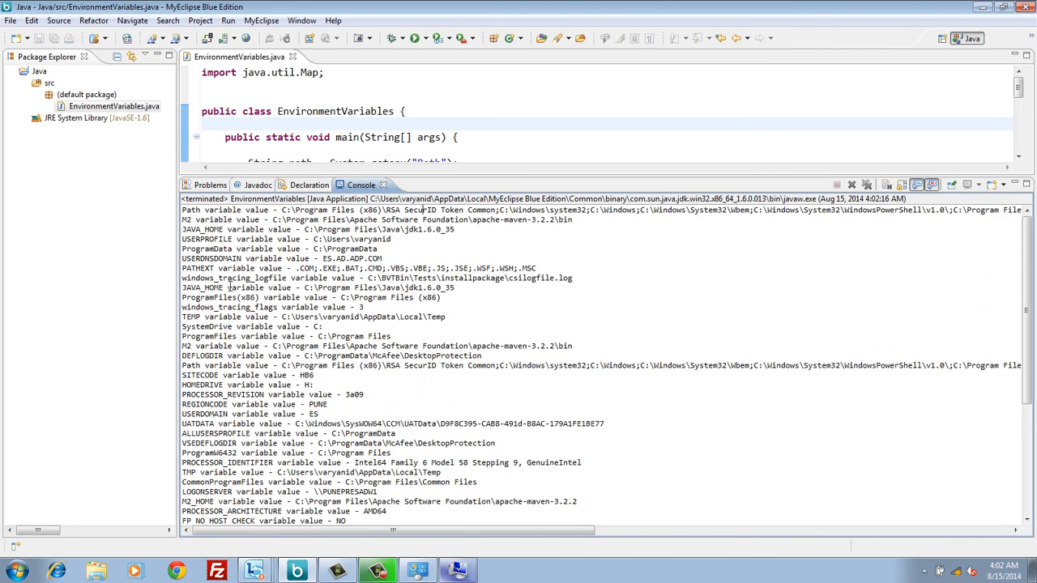
left_click(324, 111)
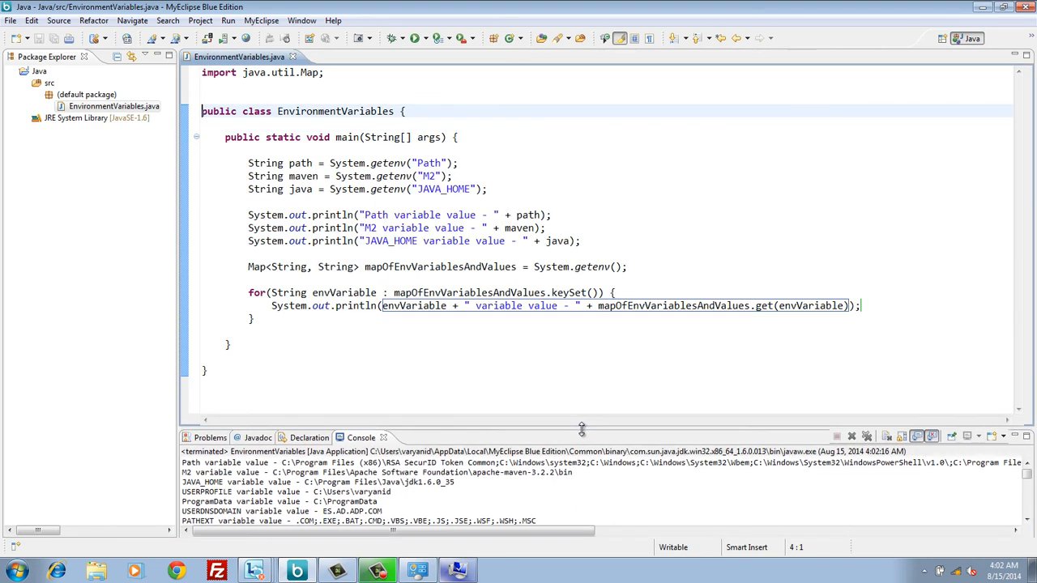
left_click(678, 155)
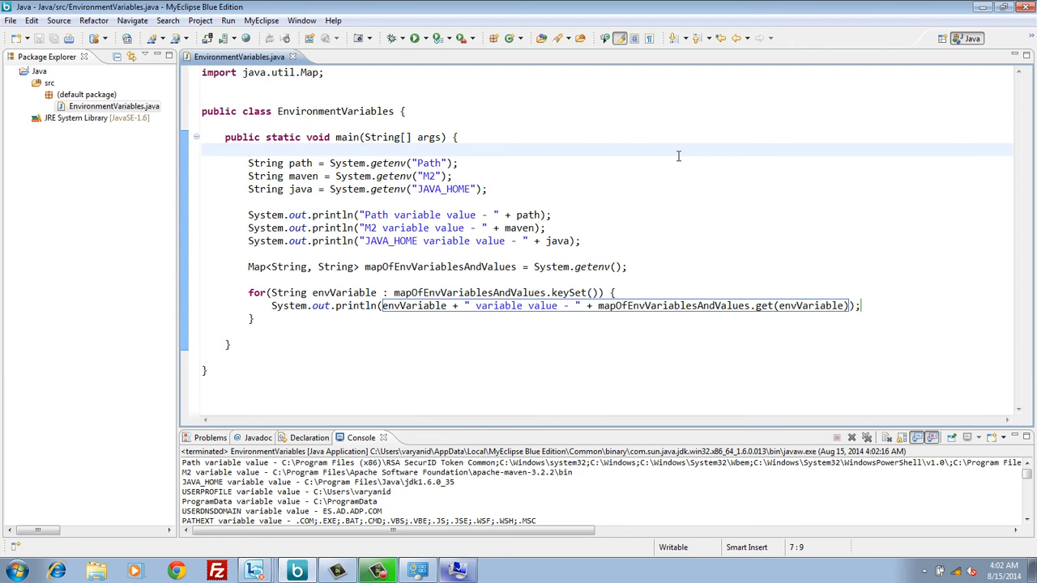
left_click(251, 150)
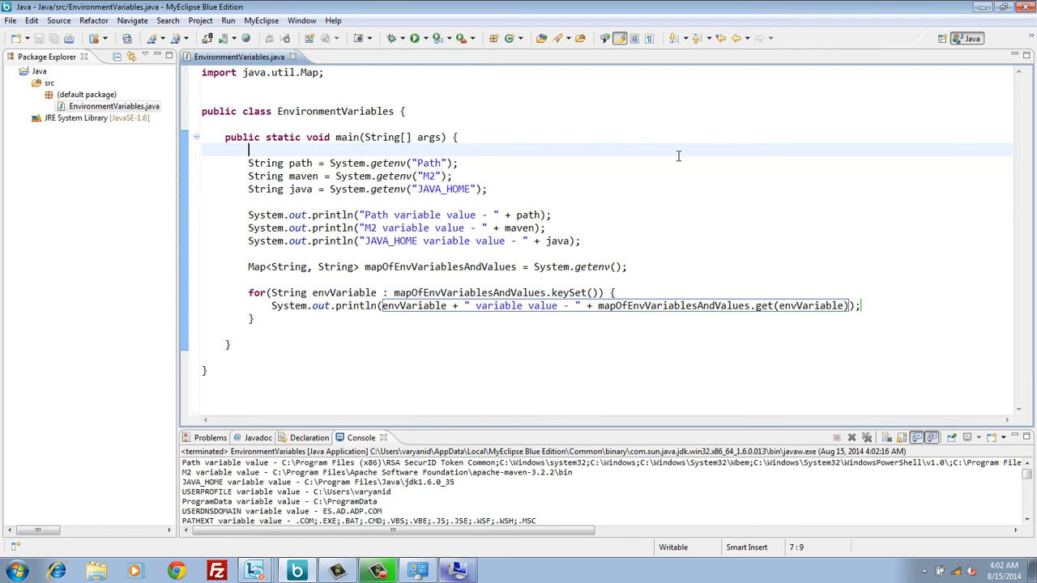